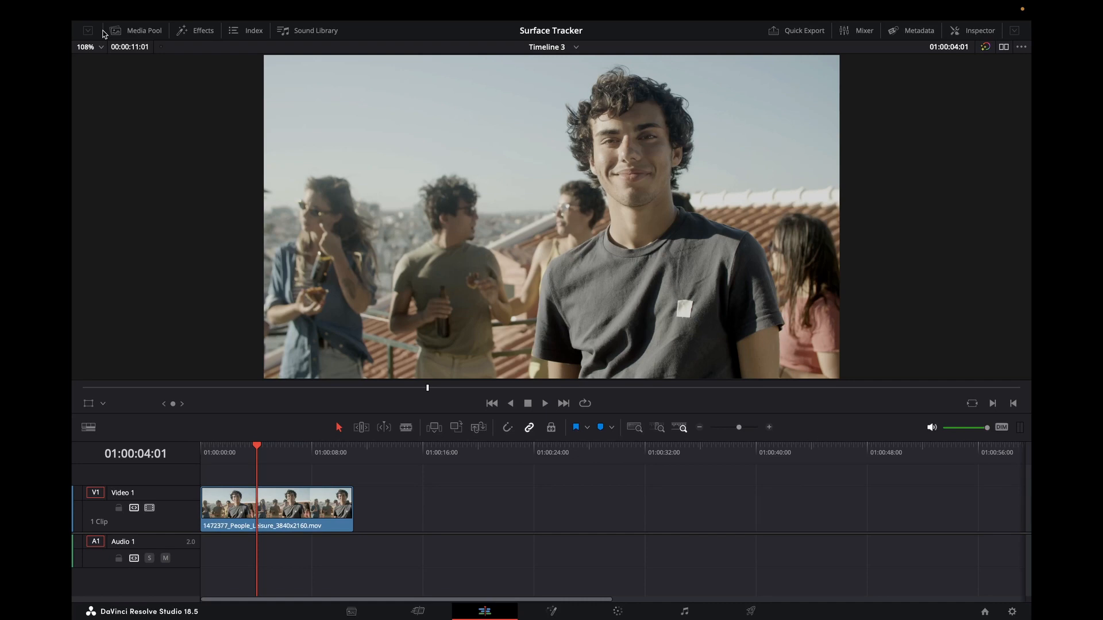
mouse_move(702, 305)
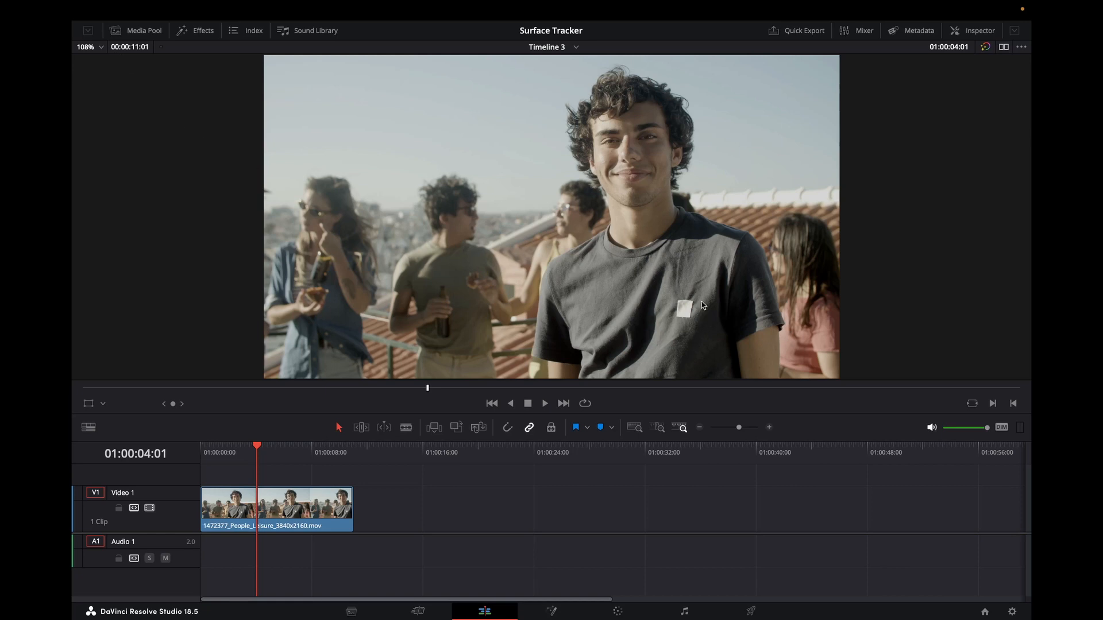
mouse_move(701, 319)
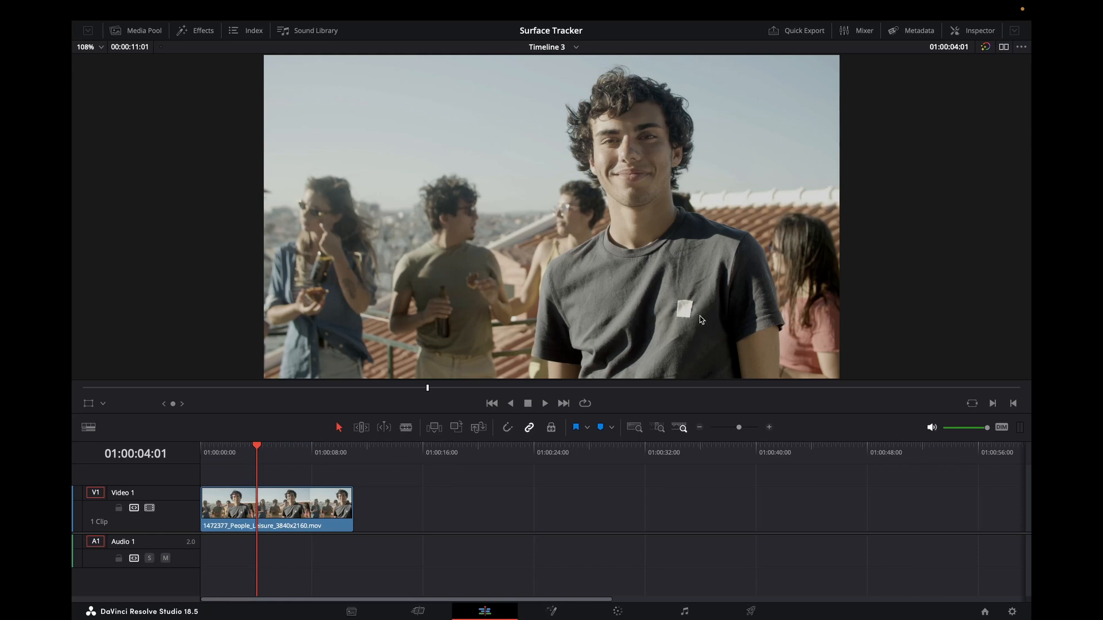
mouse_move(680, 309)
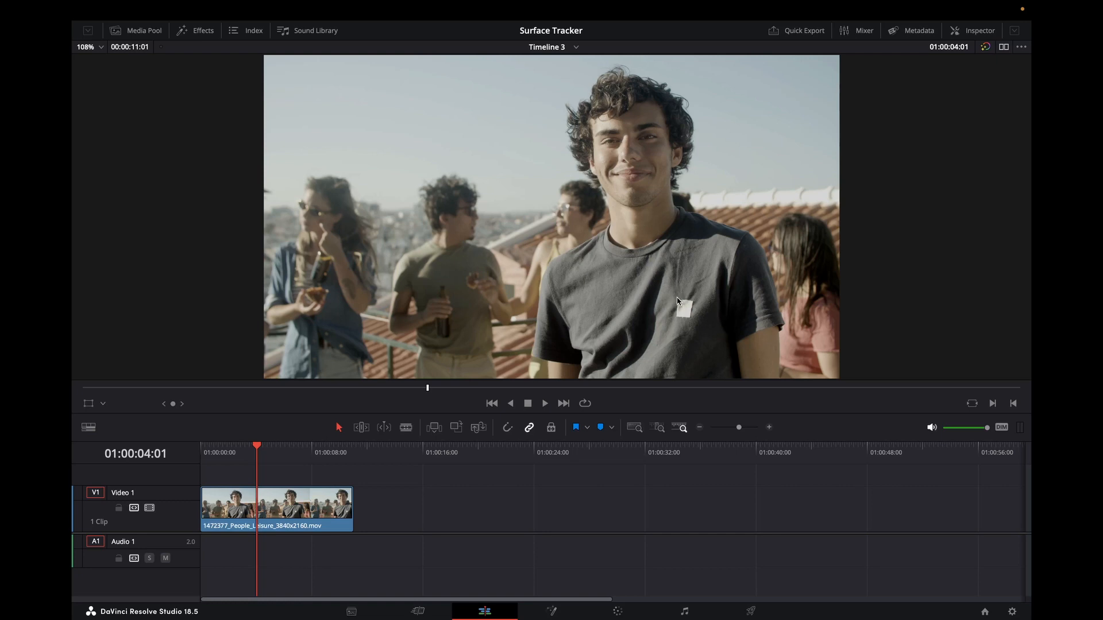
mouse_move(445, 496)
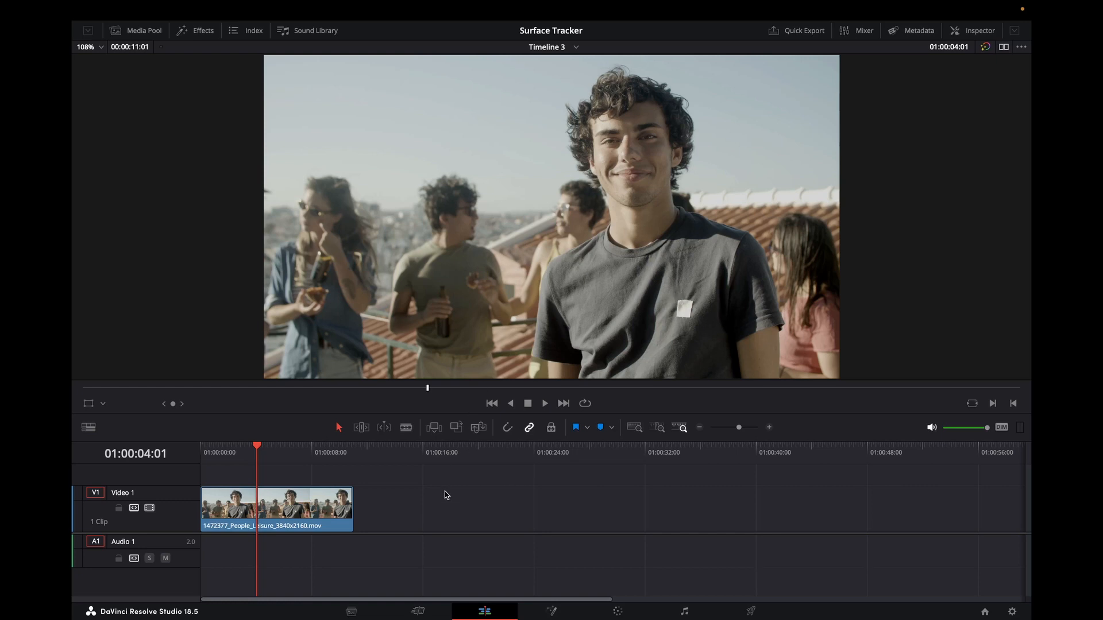
mouse_move(339, 522)
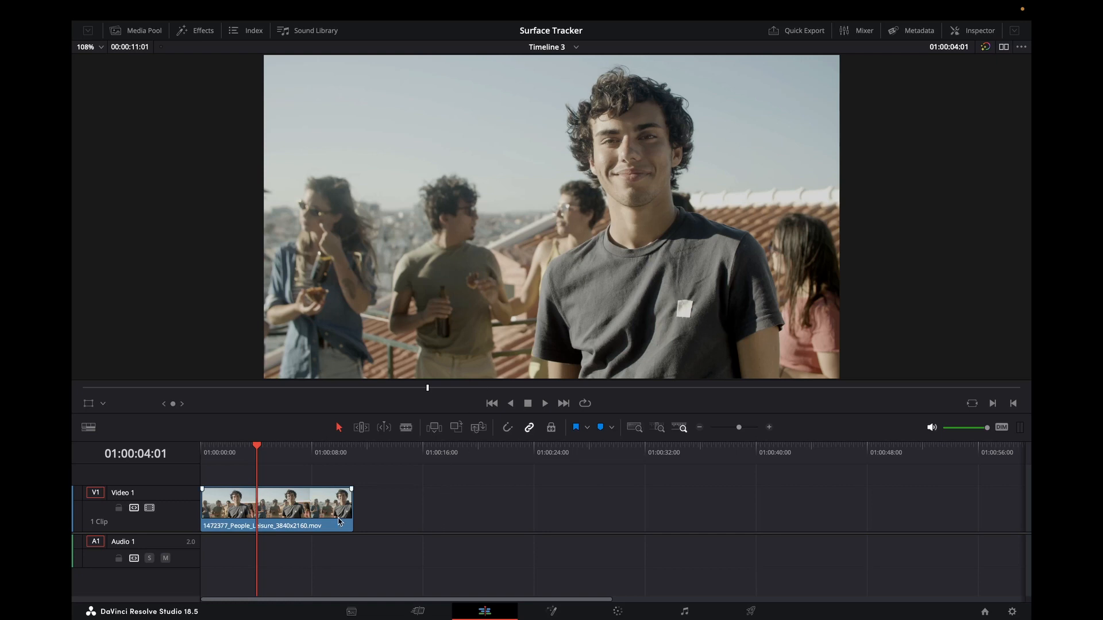
mouse_move(615, 606)
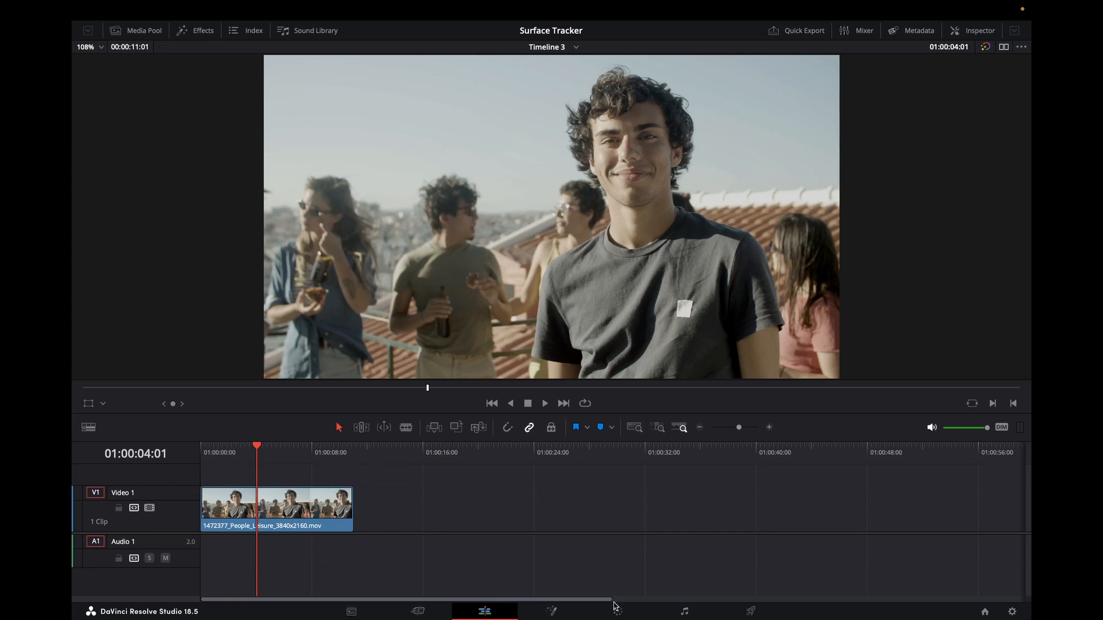
Step: Switch to the Color page and search the Effects library for 'surf'
left_click(618, 611)
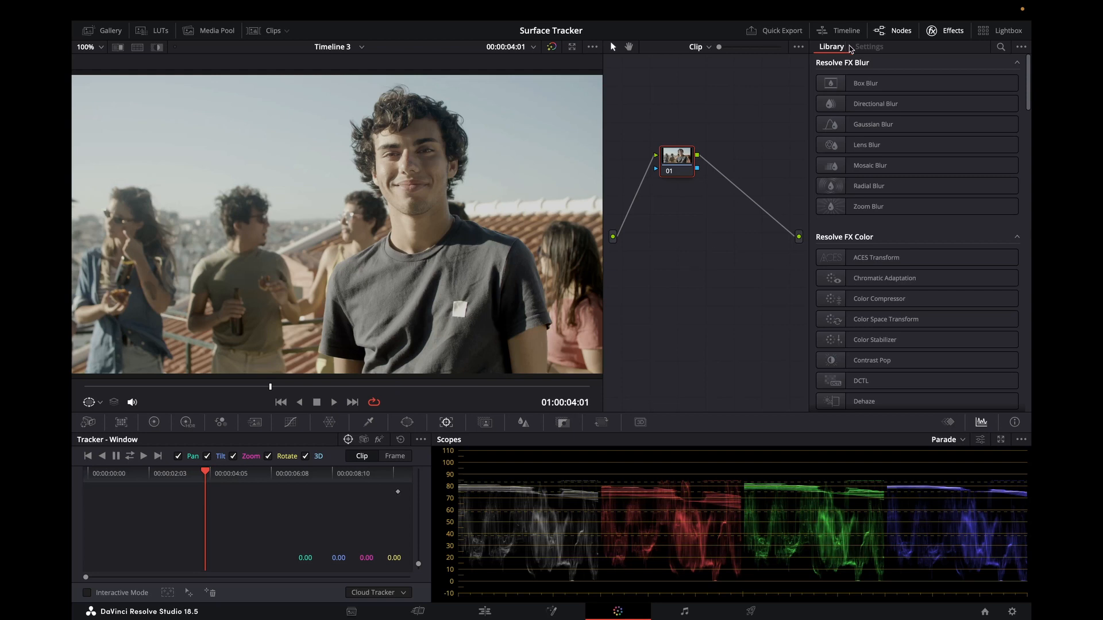
left_click(1000, 47)
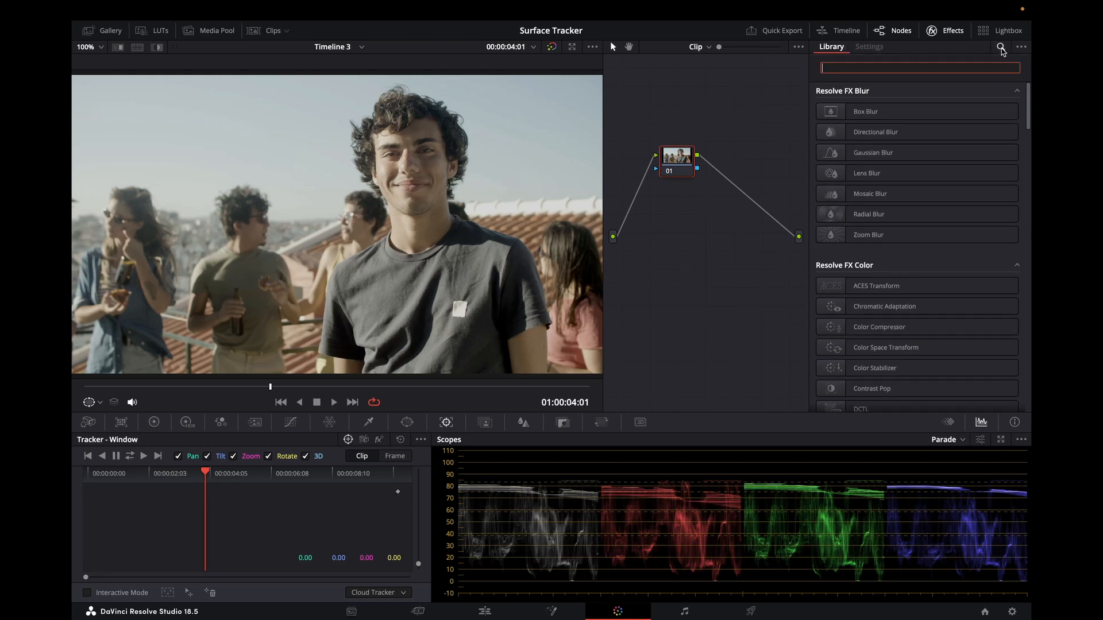
type("surf")
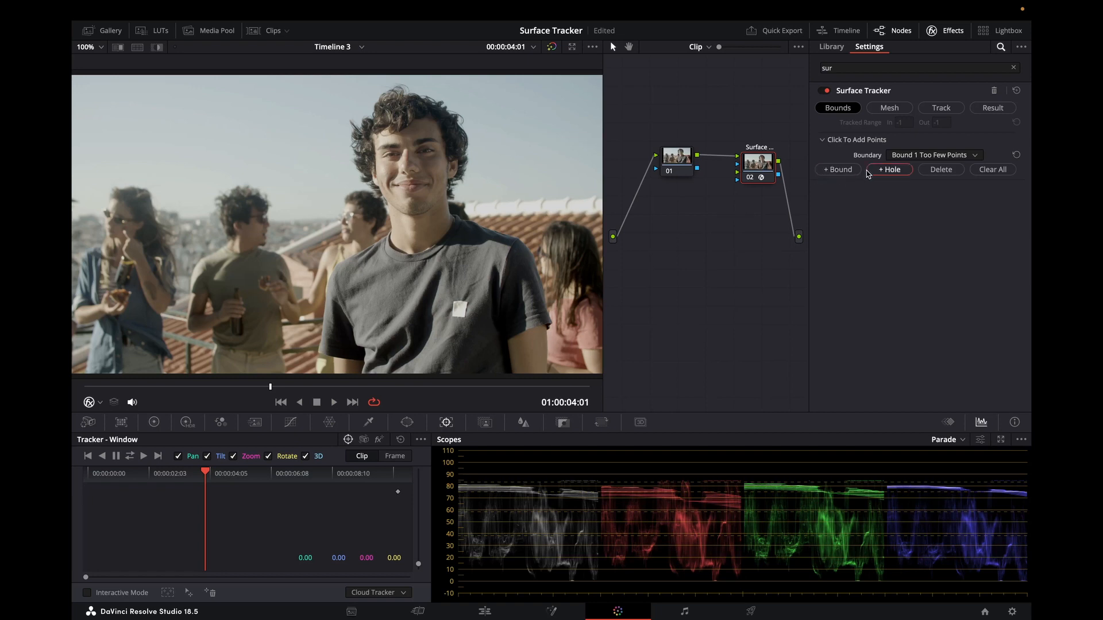
mouse_move(452, 296)
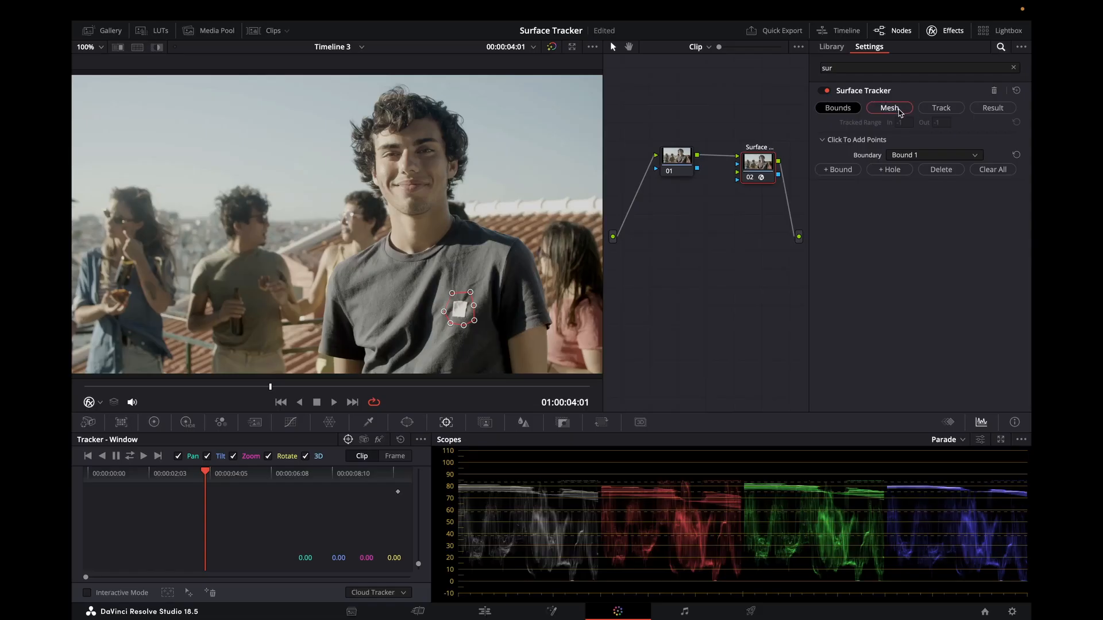
Step: Show the Surface Tracker's Mesh options to fill the patch with tracking points
left_click(889, 107)
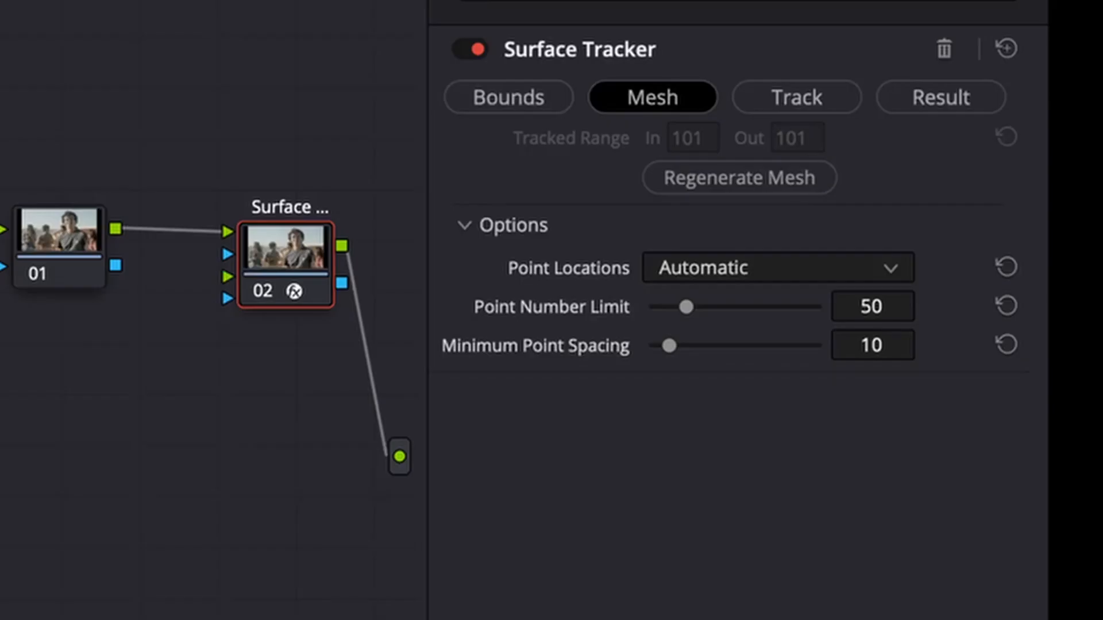
mouse_move(558, 356)
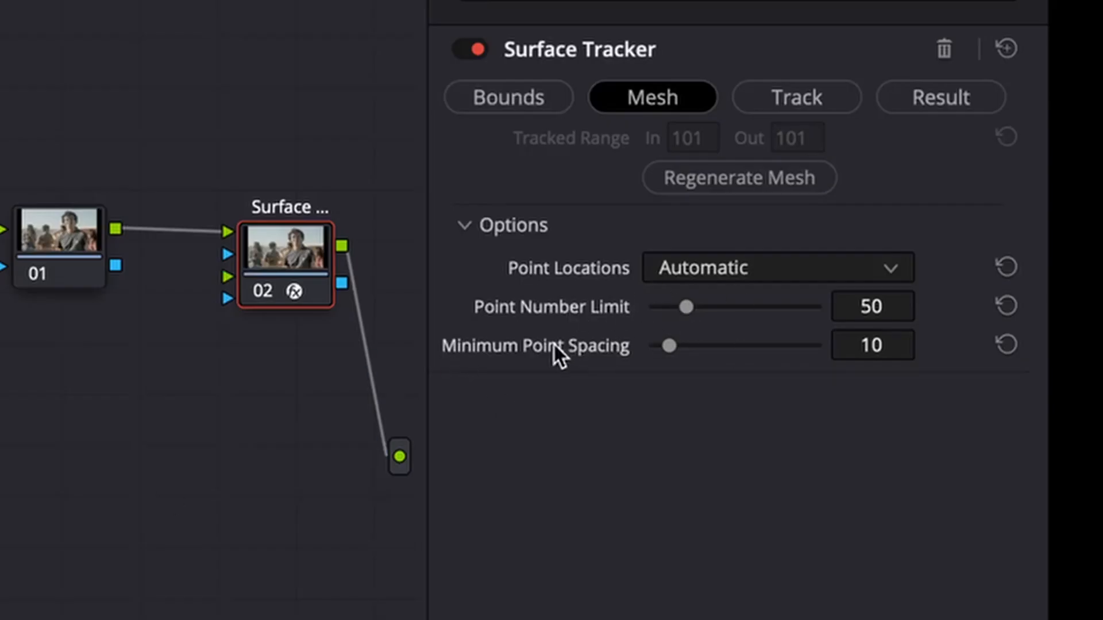
mouse_move(572, 360)
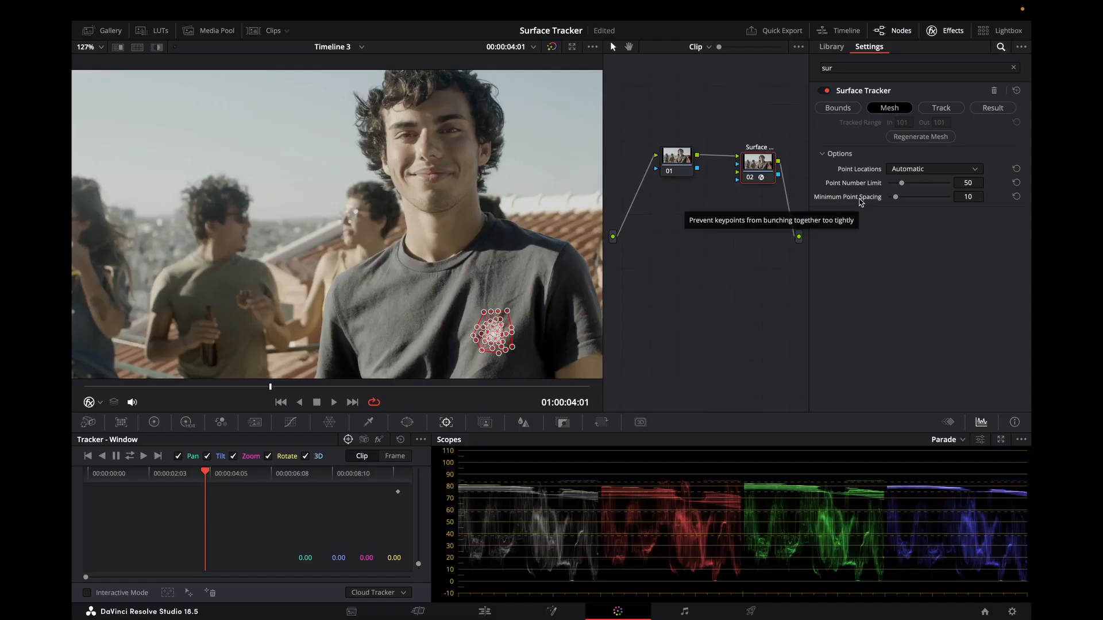
Step: Track the outlined shirt patch through the whole clip from the Track tab
left_click(941, 107)
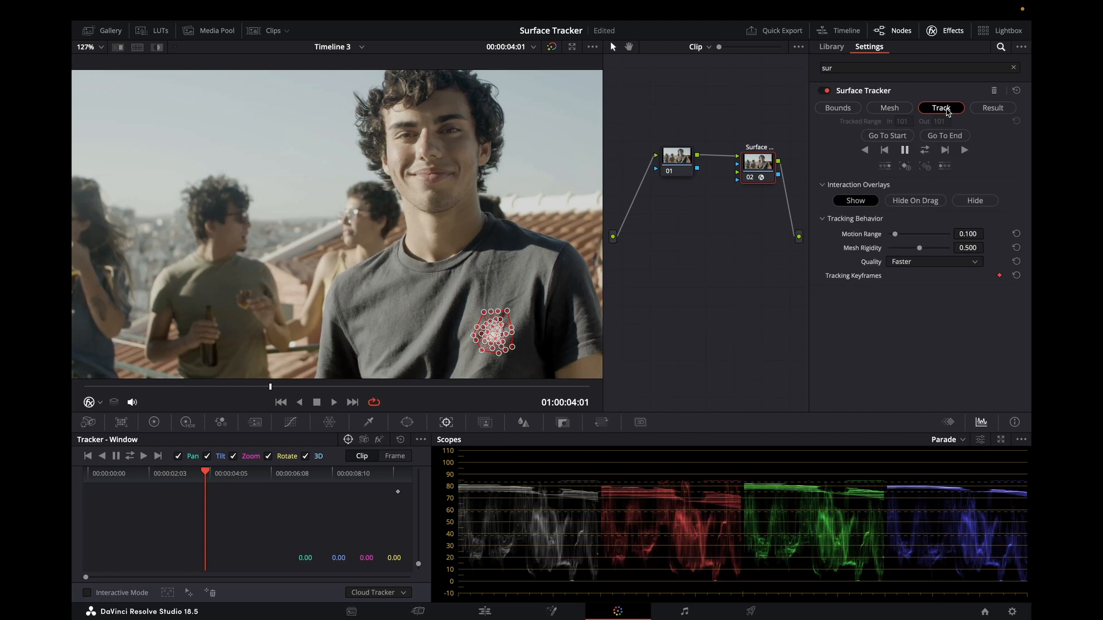
mouse_move(941, 108)
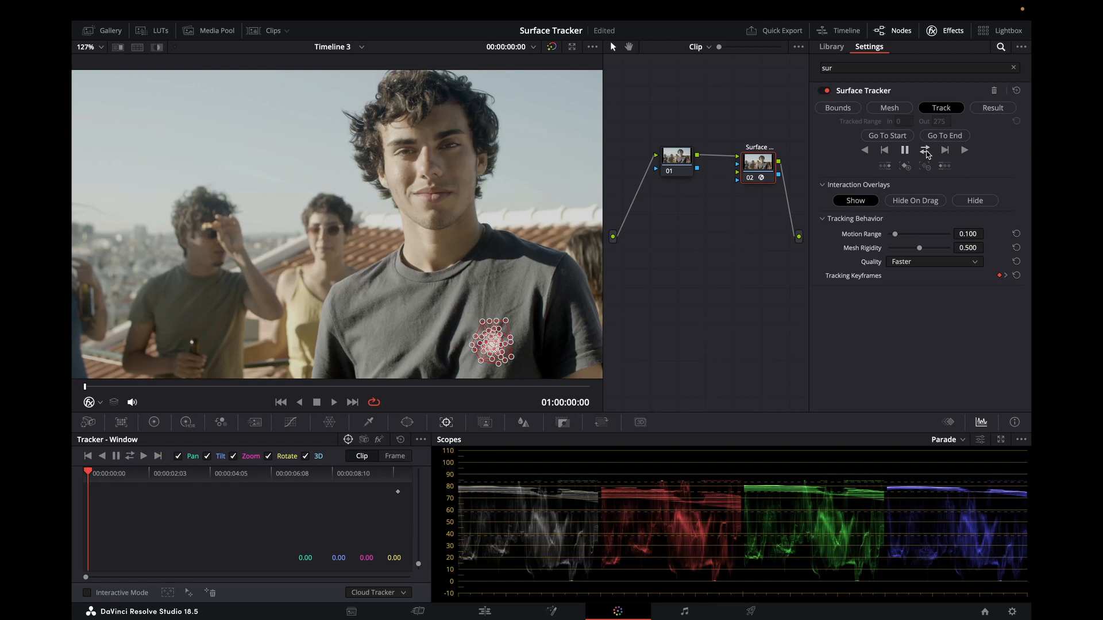
left_click(992, 107)
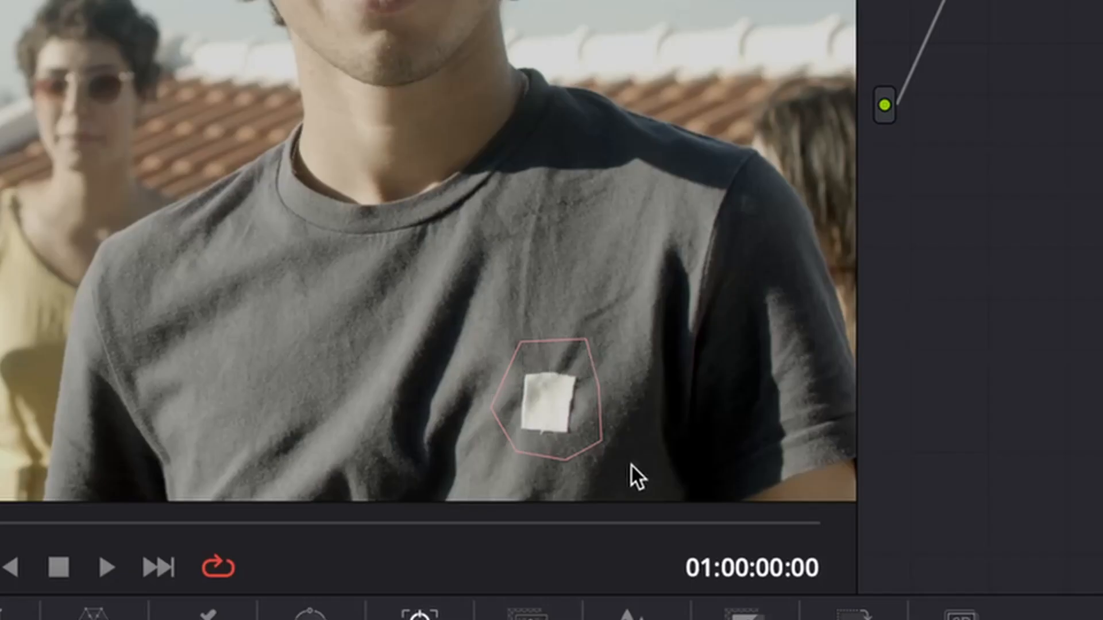
mouse_move(569, 369)
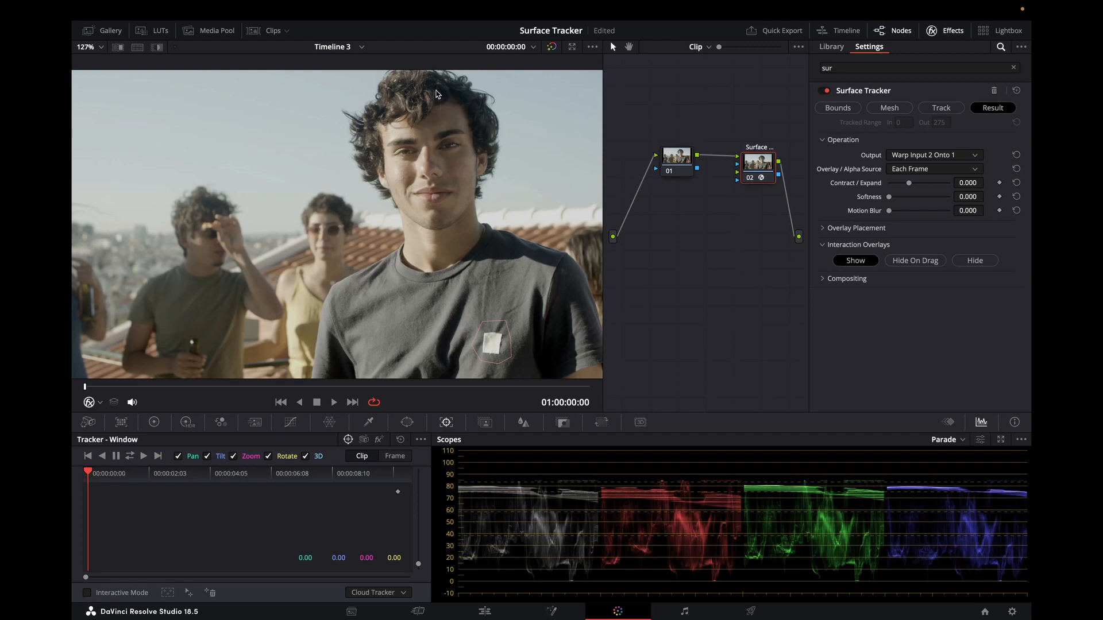
Step: Bring the light-bulb logo and arrow images in from the Media Pool
left_click(217, 30)
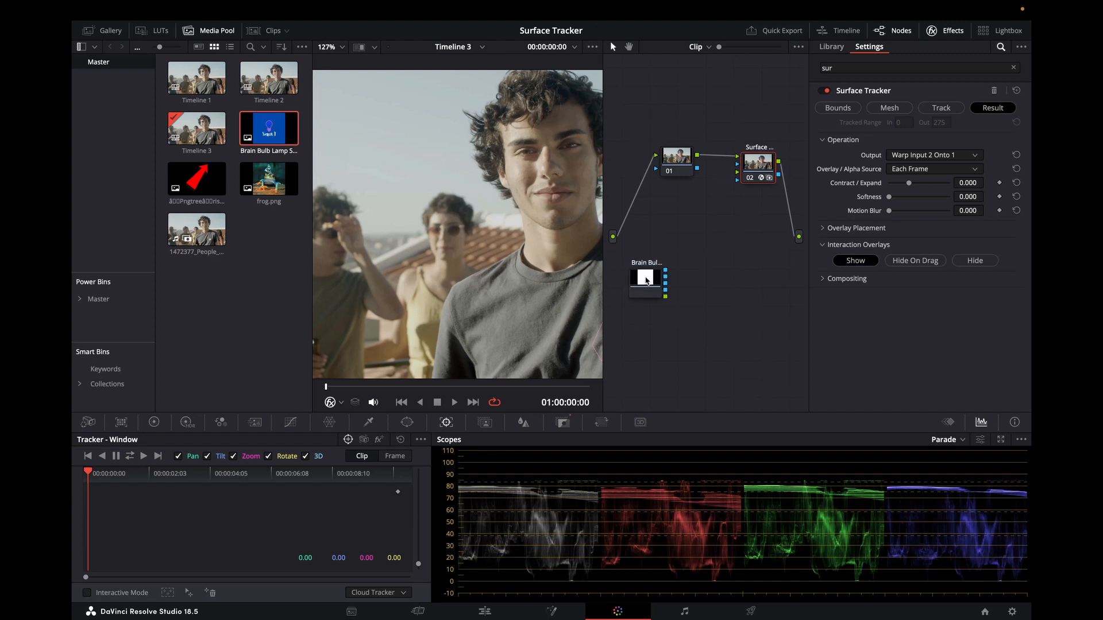
left_click(197, 177)
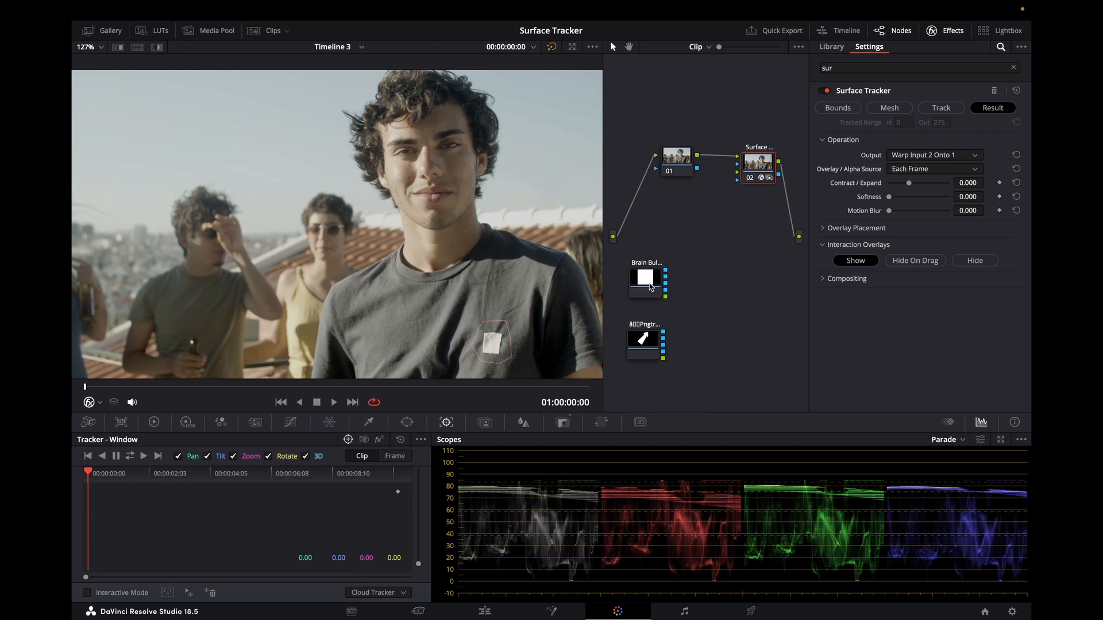
mouse_move(667, 303)
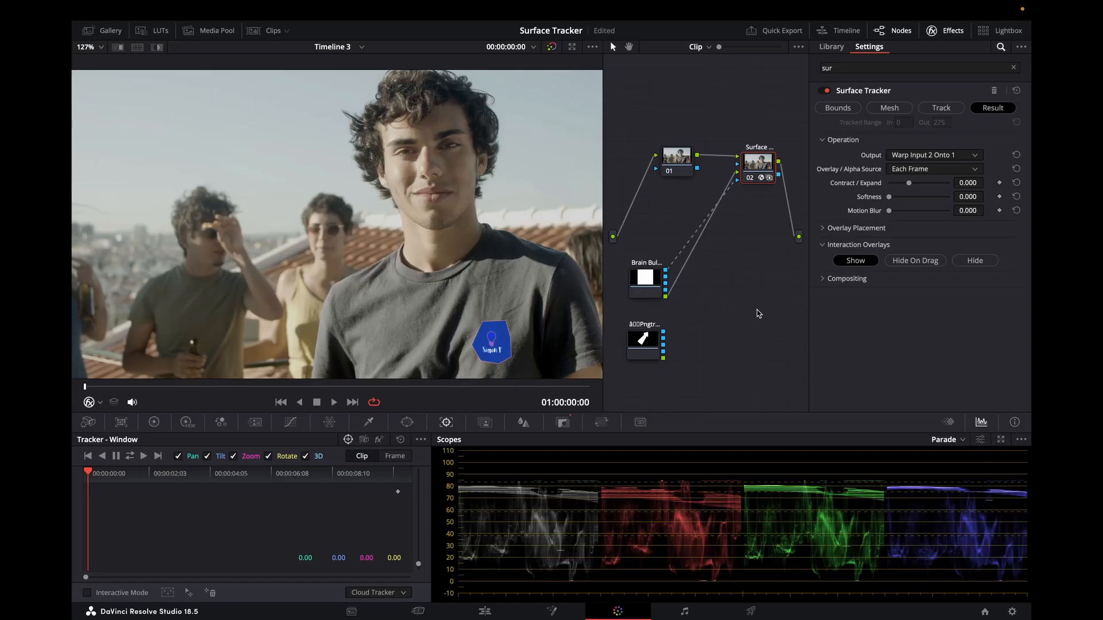
mouse_move(759, 260)
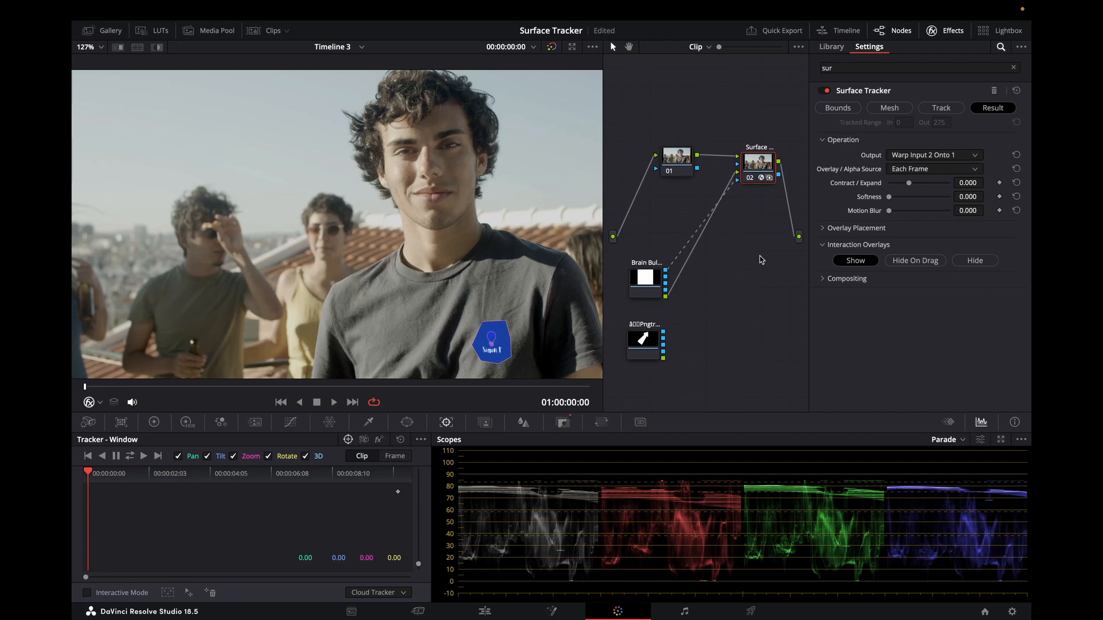
Step: Set the logo's Overlay Placement reference frame to 0 and hide the placement outline
left_click(856, 228)
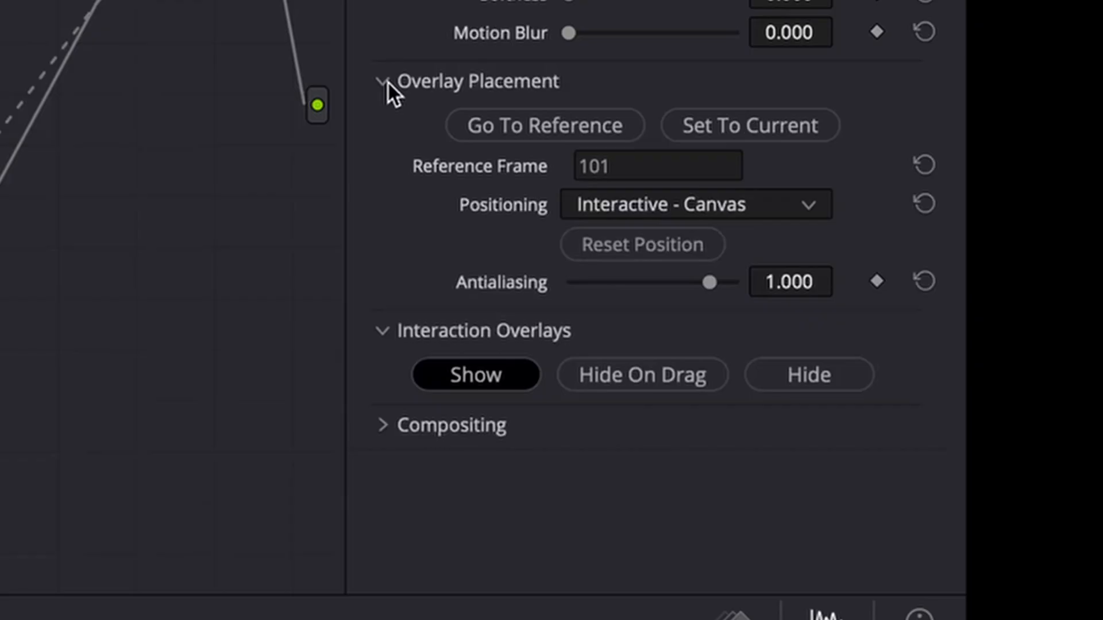
mouse_move(433, 102)
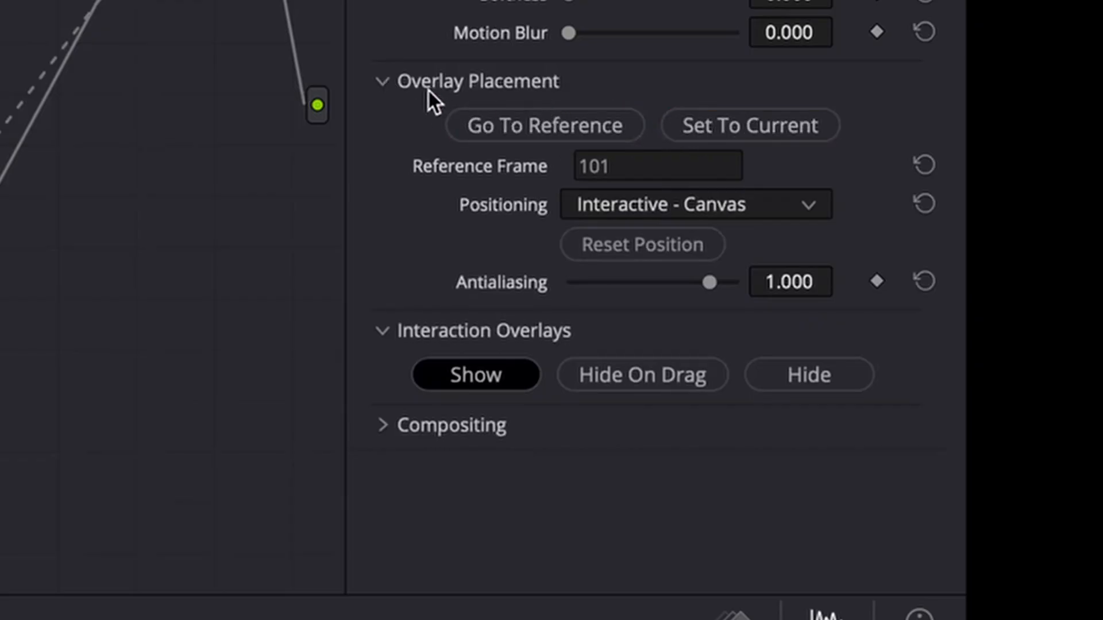
left_click(749, 125)
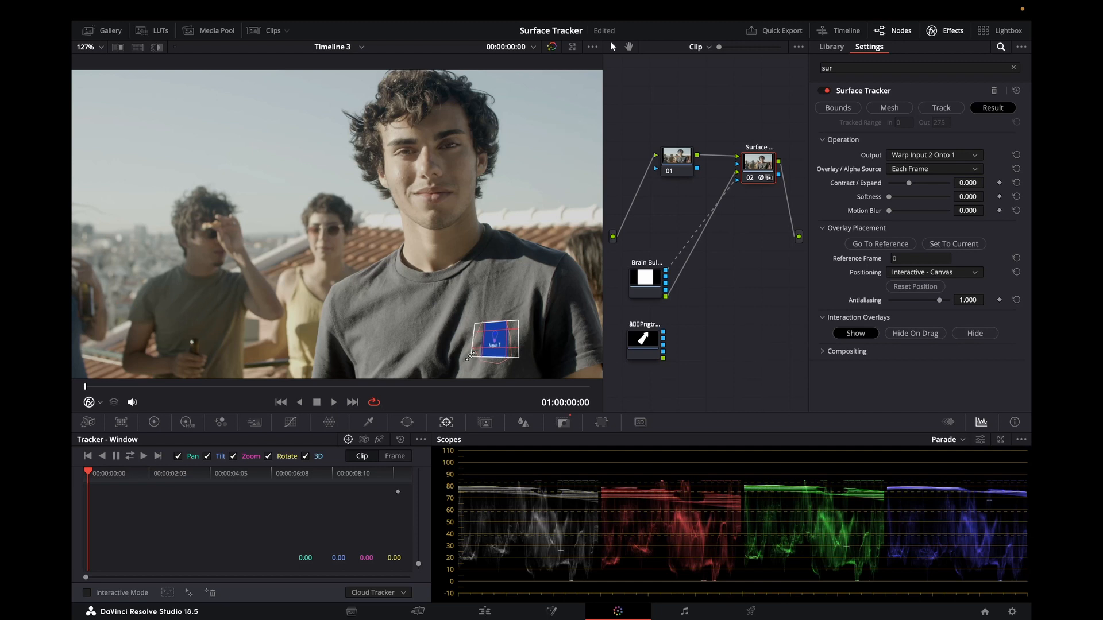
left_click(90, 402)
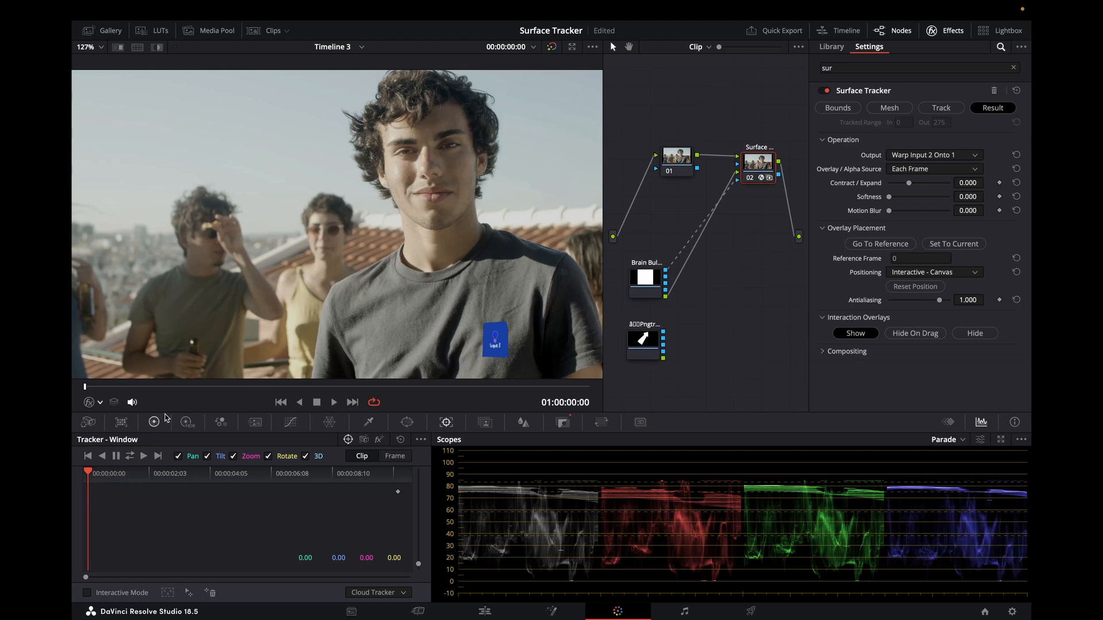
mouse_move(512, 336)
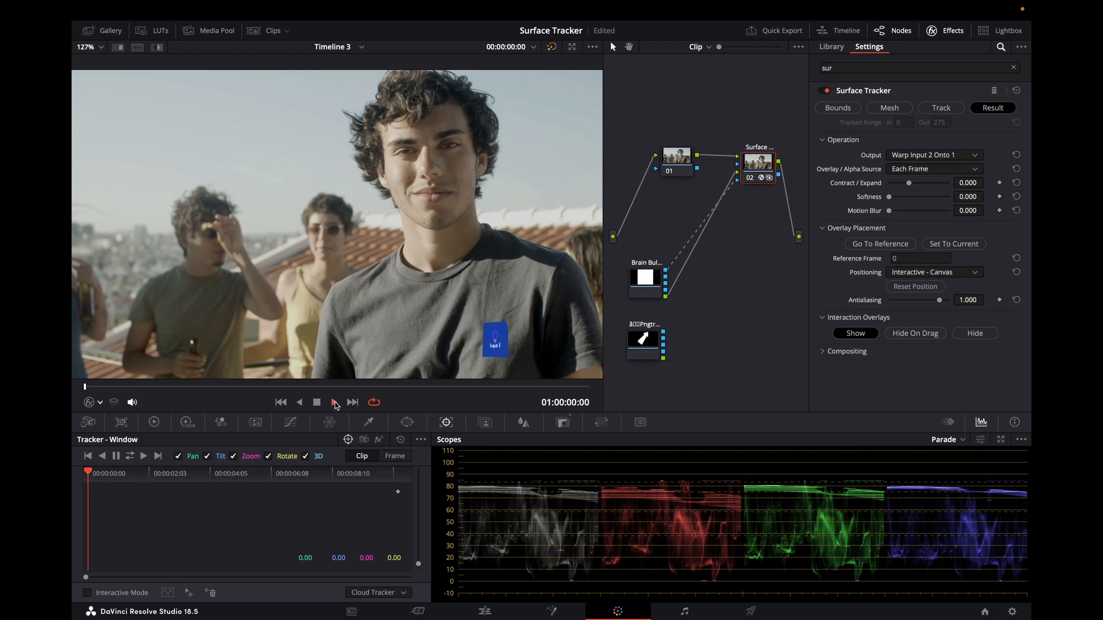
Step: Play and stop the clip to check the logo stays locked to the shirt
left_click(333, 402)
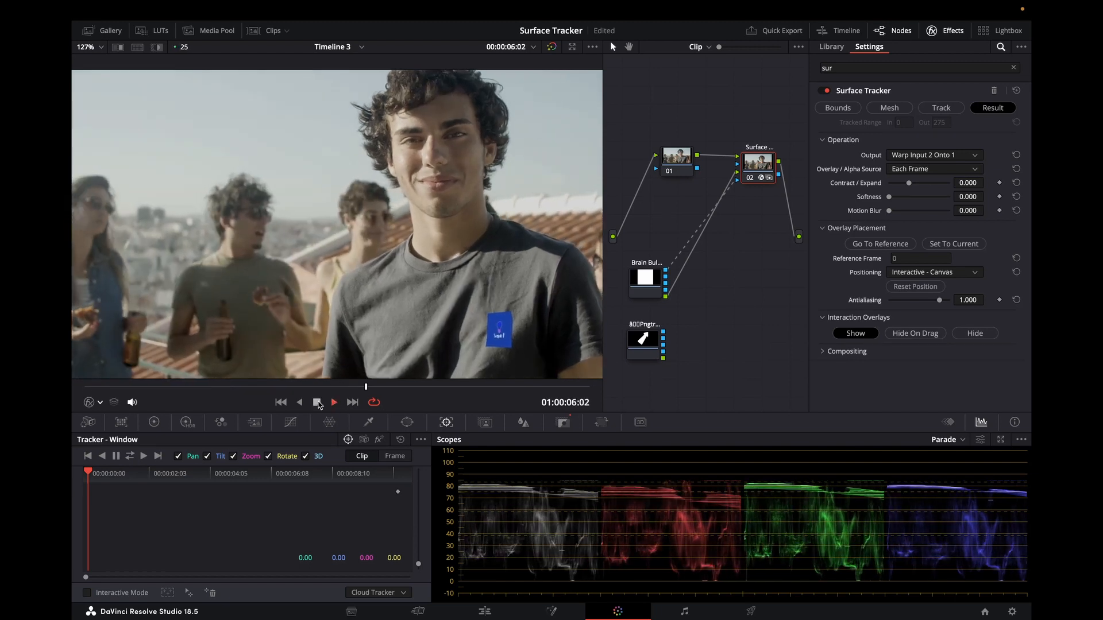
left_click(333, 401)
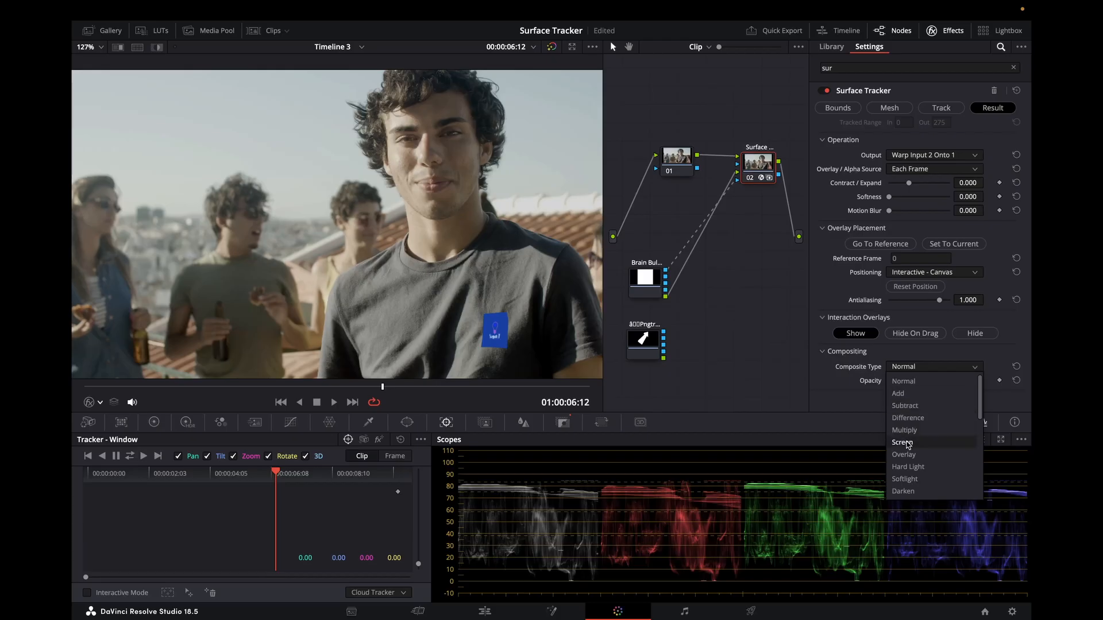
Step: Set the Surface Tracker's Composite Type to Screen
left_click(903, 443)
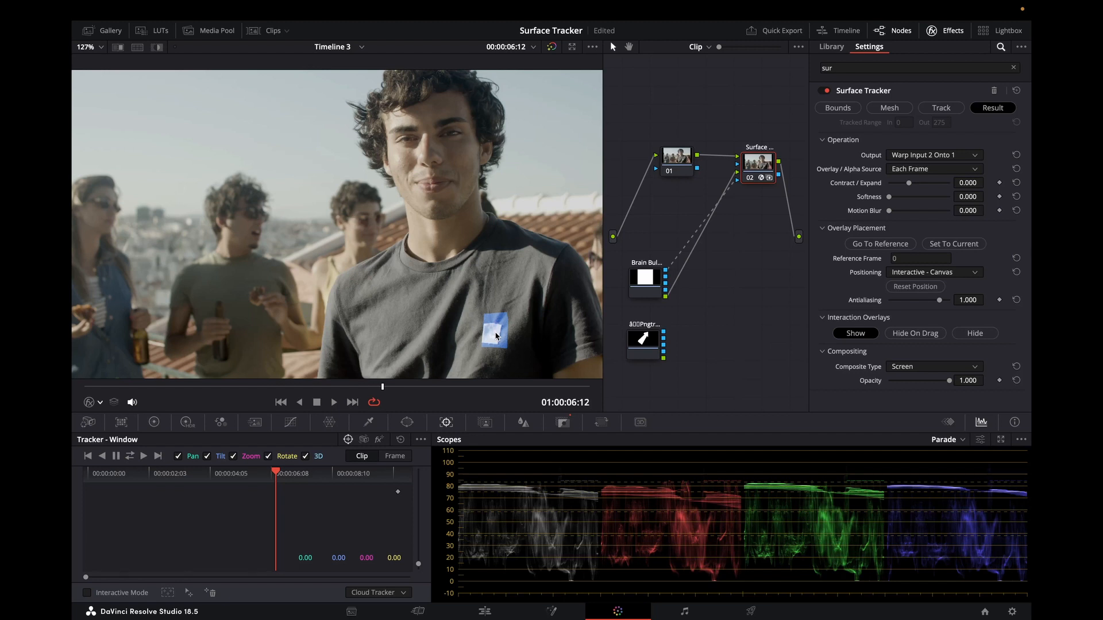
mouse_move(721, 207)
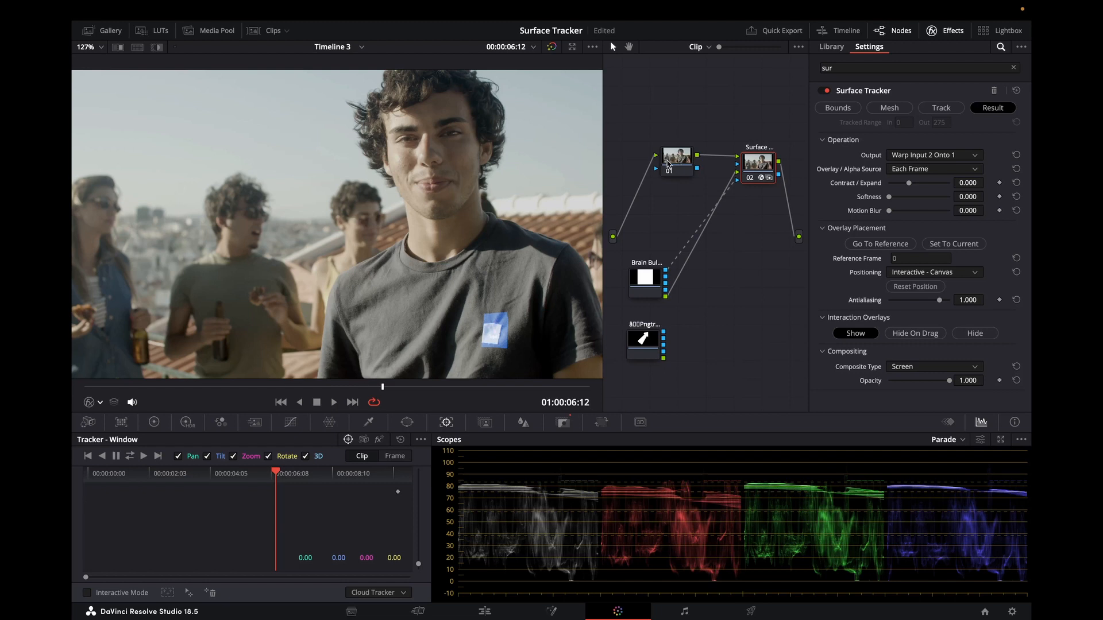
Step: Add a serial node before the Surface Tracker and select it
left_click(831, 47)
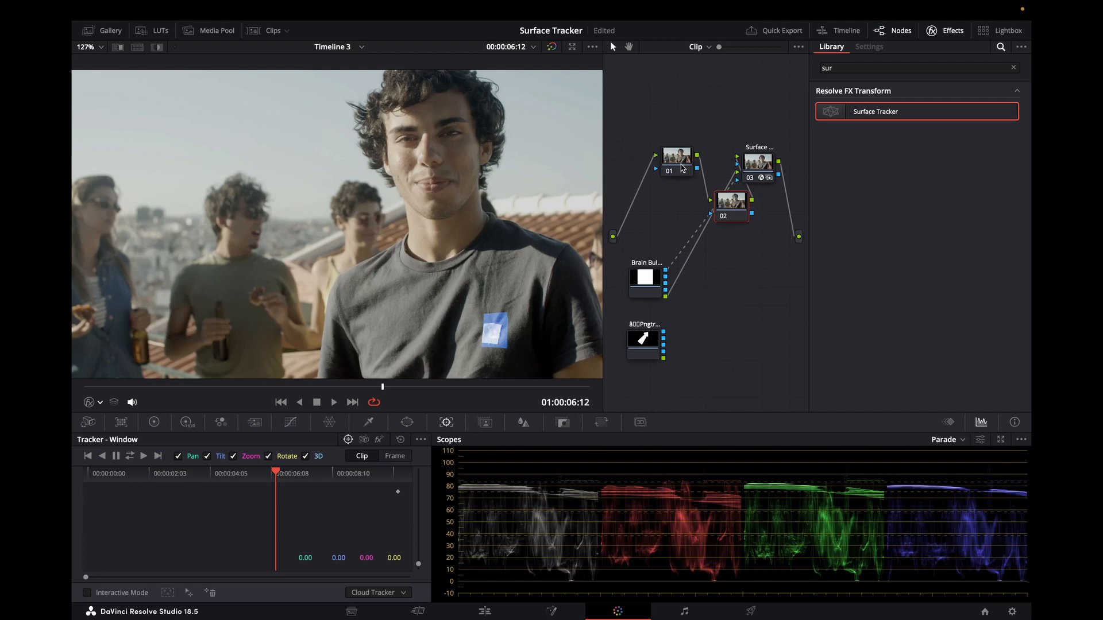
mouse_move(736, 191)
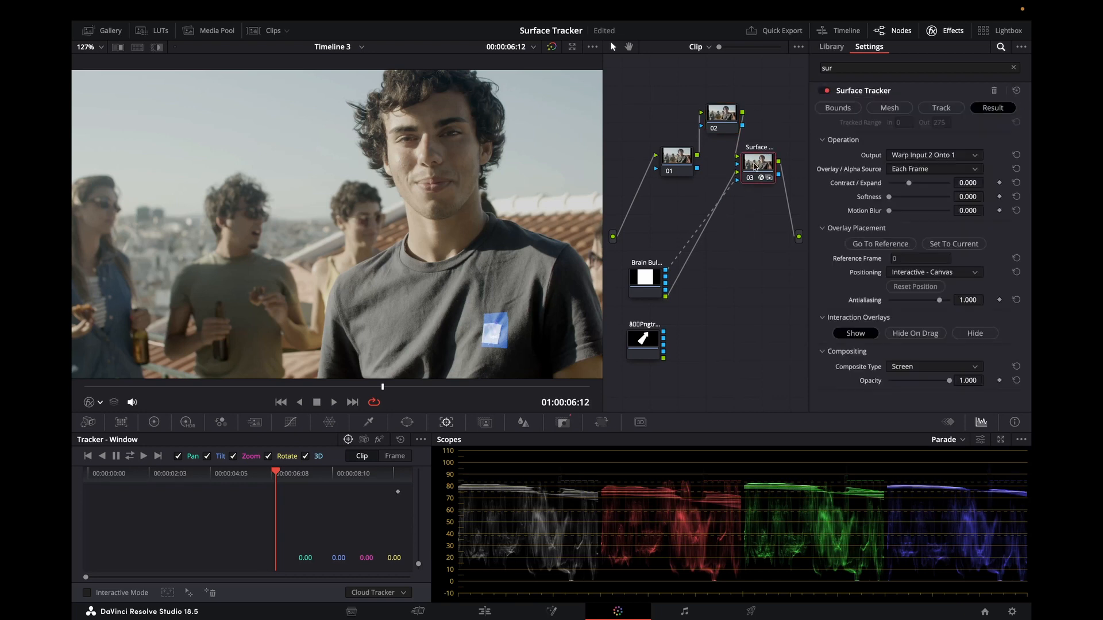
left_click(757, 164)
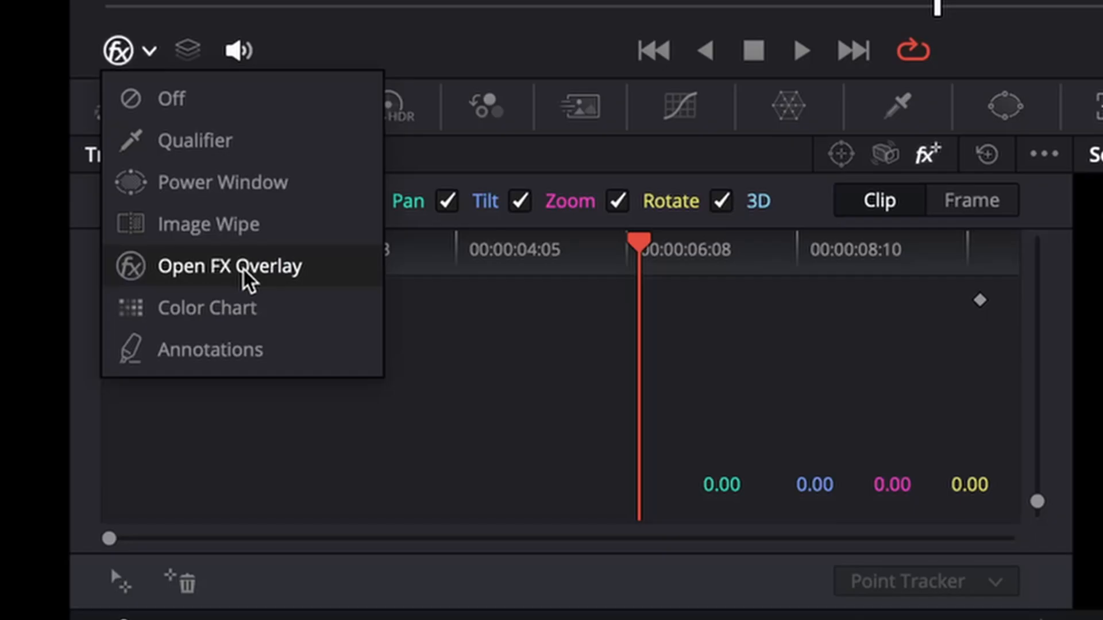
mouse_move(147, 580)
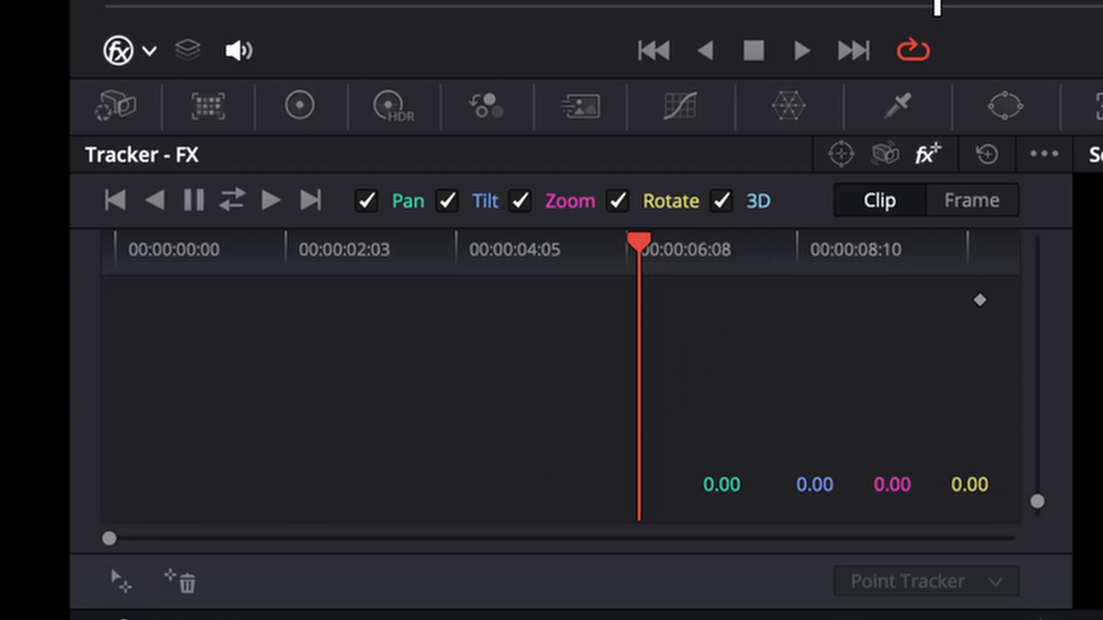
mouse_move(852, 161)
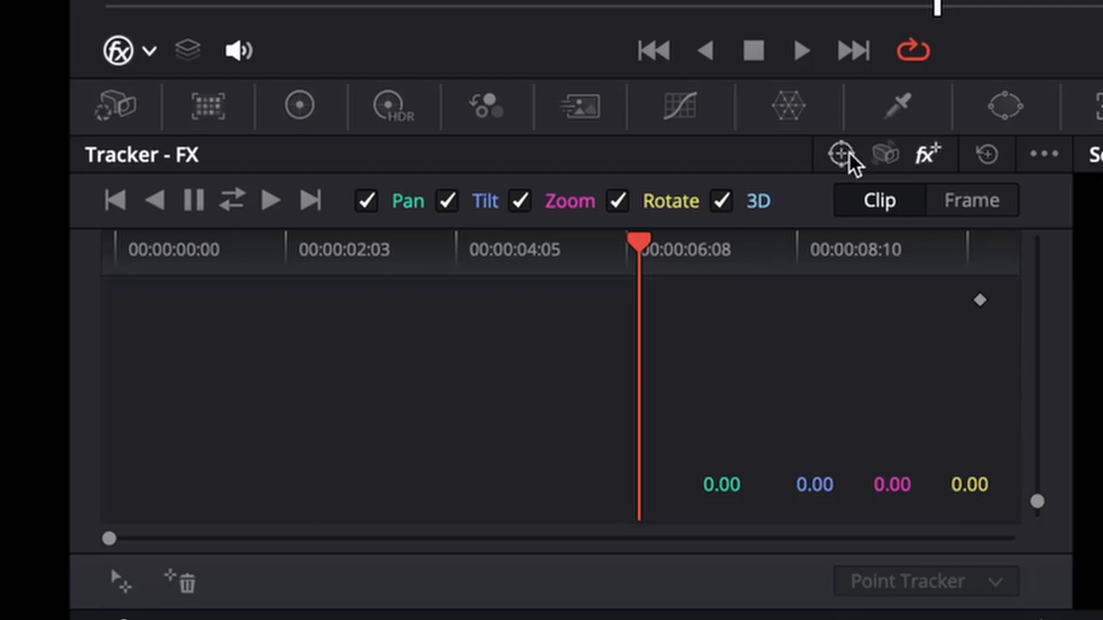
mouse_move(931, 161)
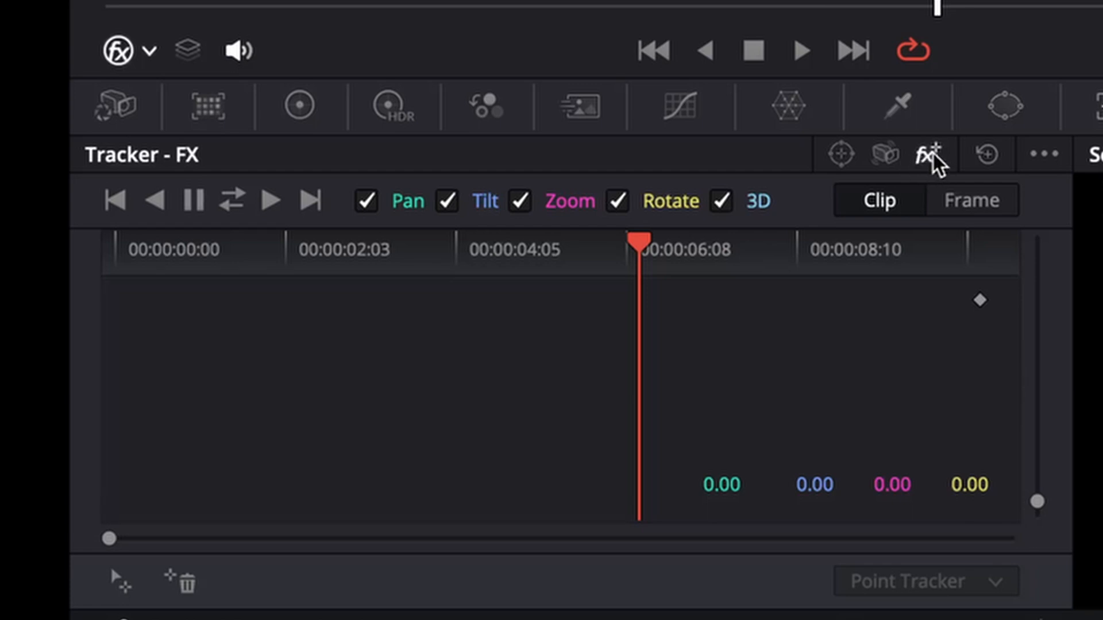
mouse_move(928, 154)
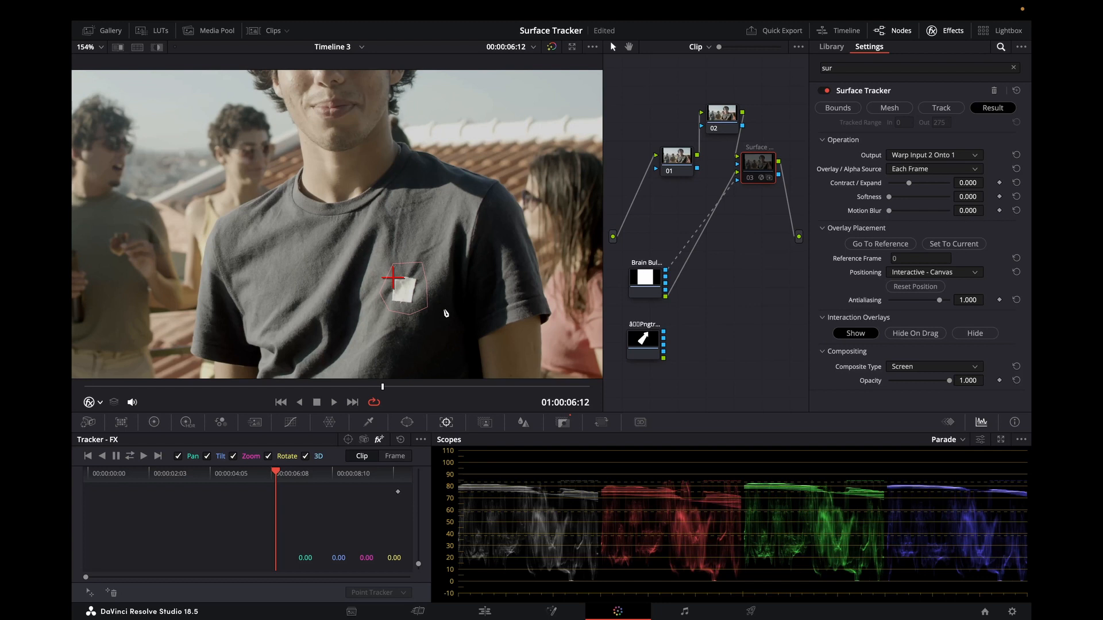
mouse_move(386, 278)
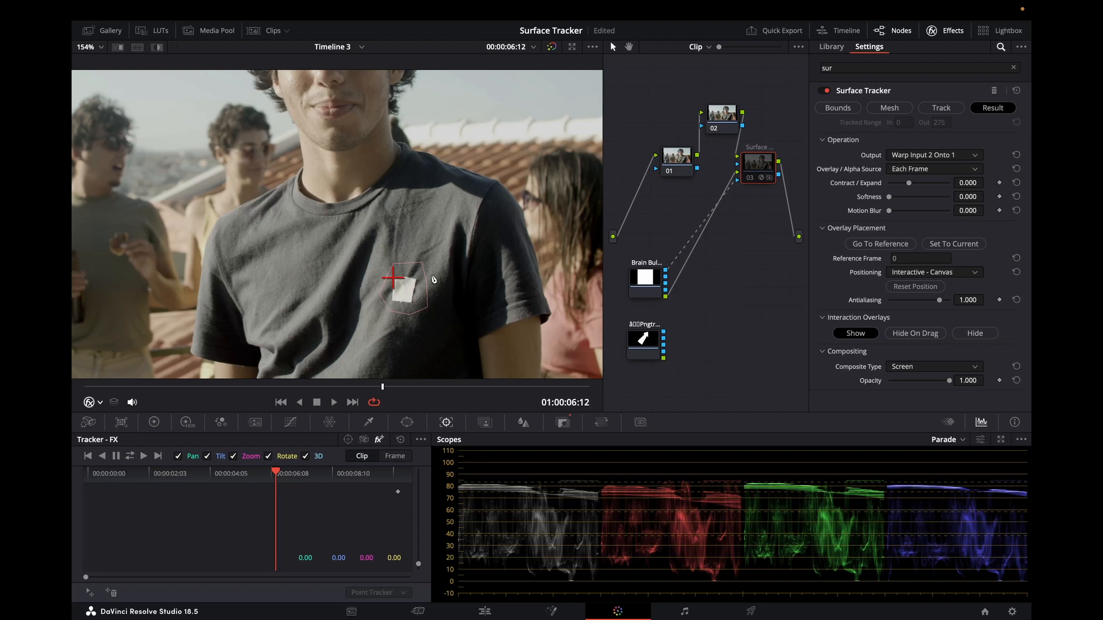
mouse_move(412, 317)
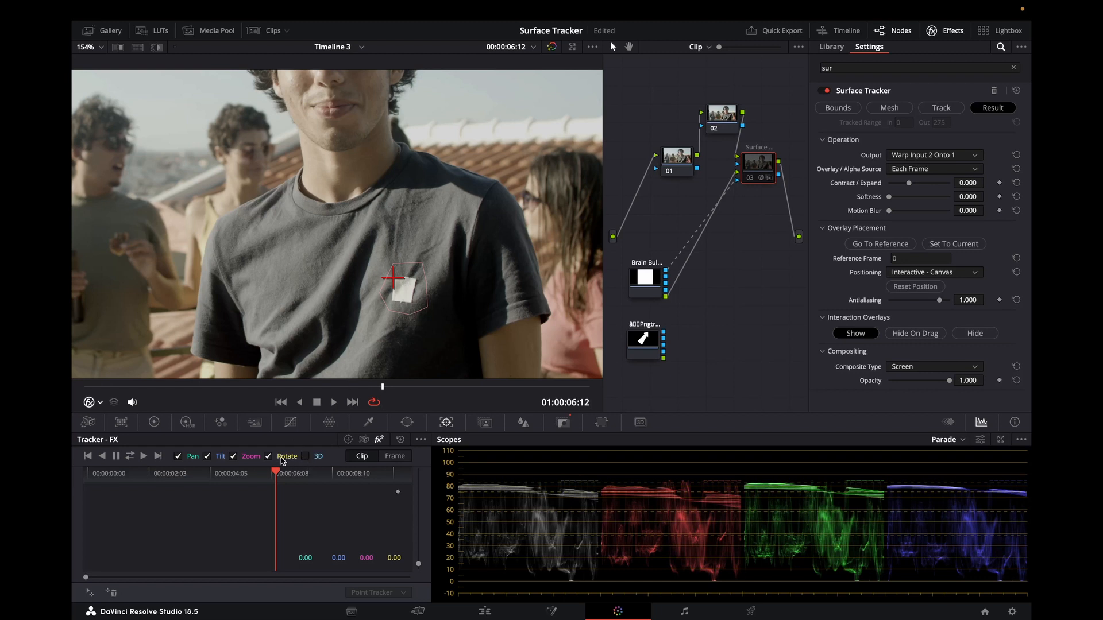
Step: Track the white patch through the clip with the FX tracker and set the viewer overlay to Off
left_click(129, 455)
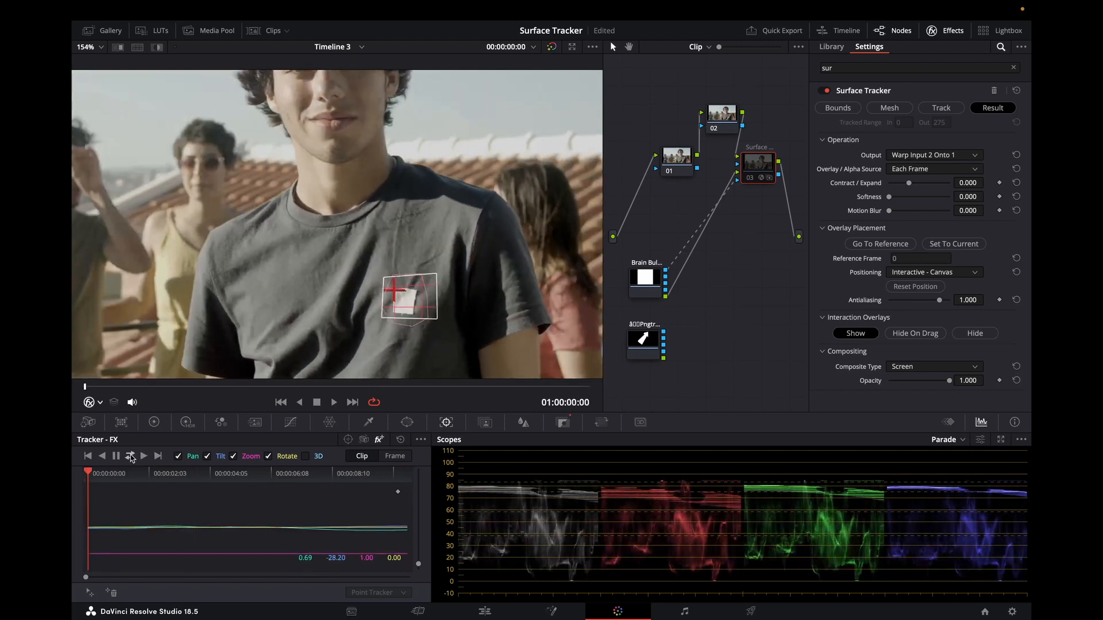
left_click(100, 401)
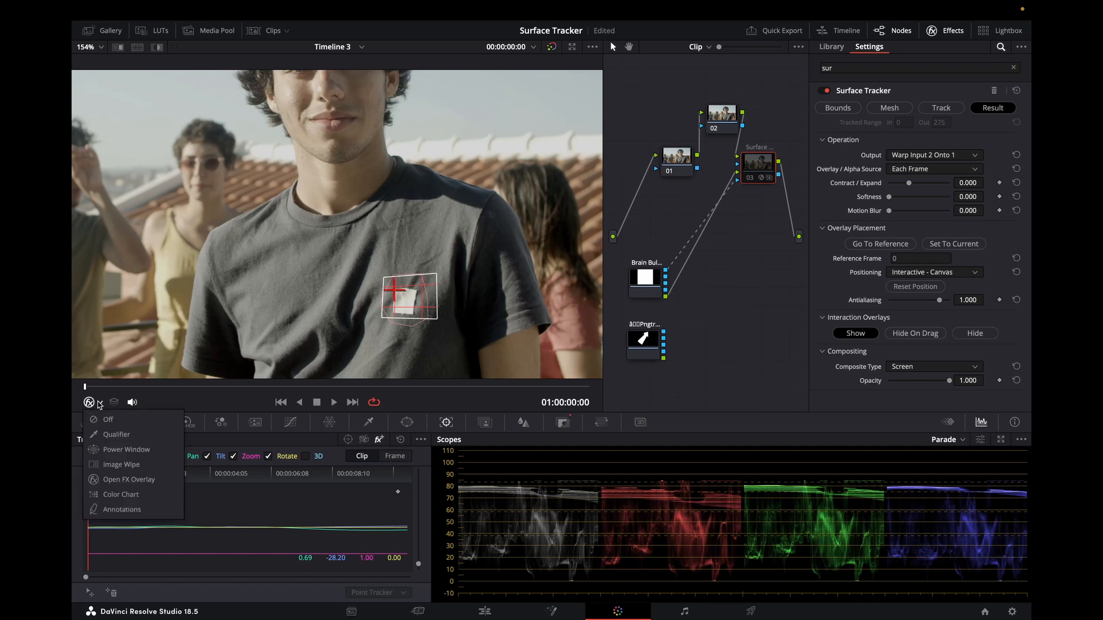
left_click(108, 420)
type("pat")
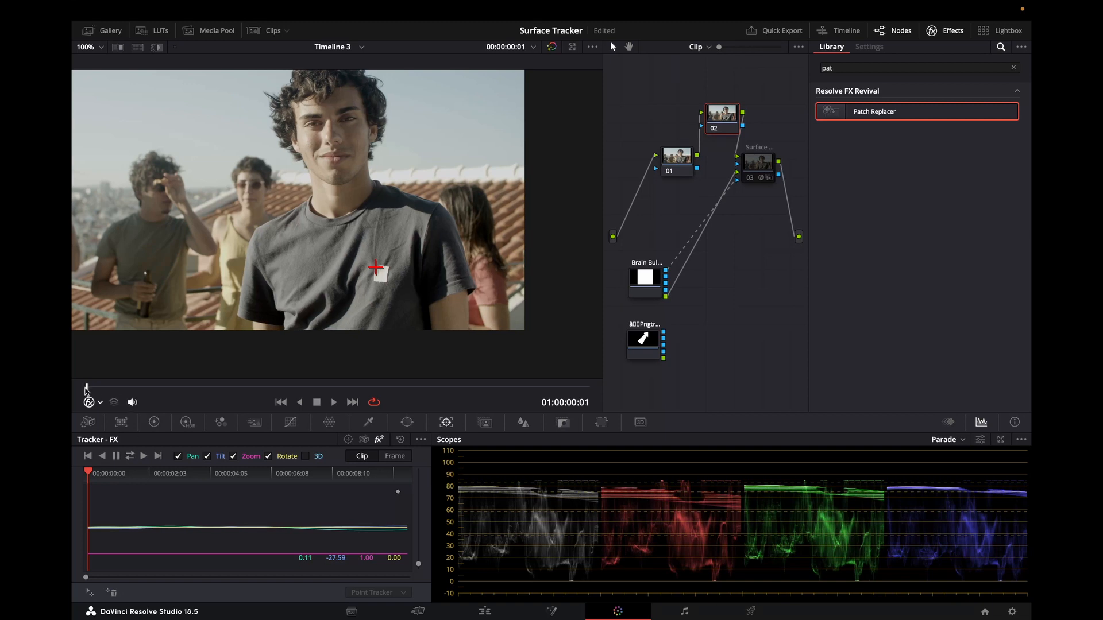
left_click(333, 402)
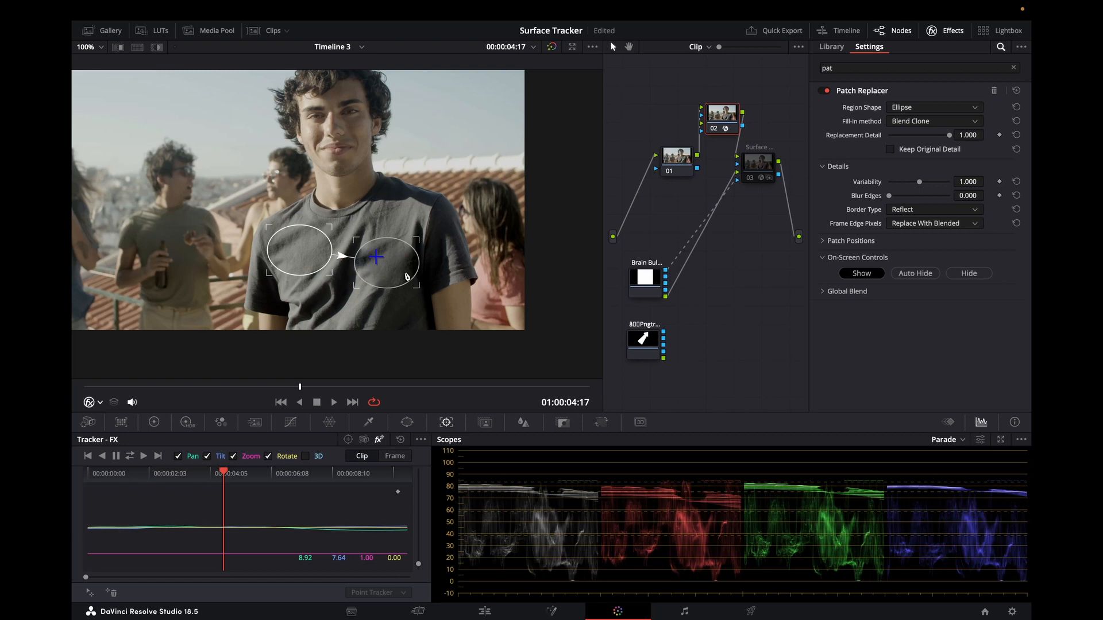
mouse_move(282, 257)
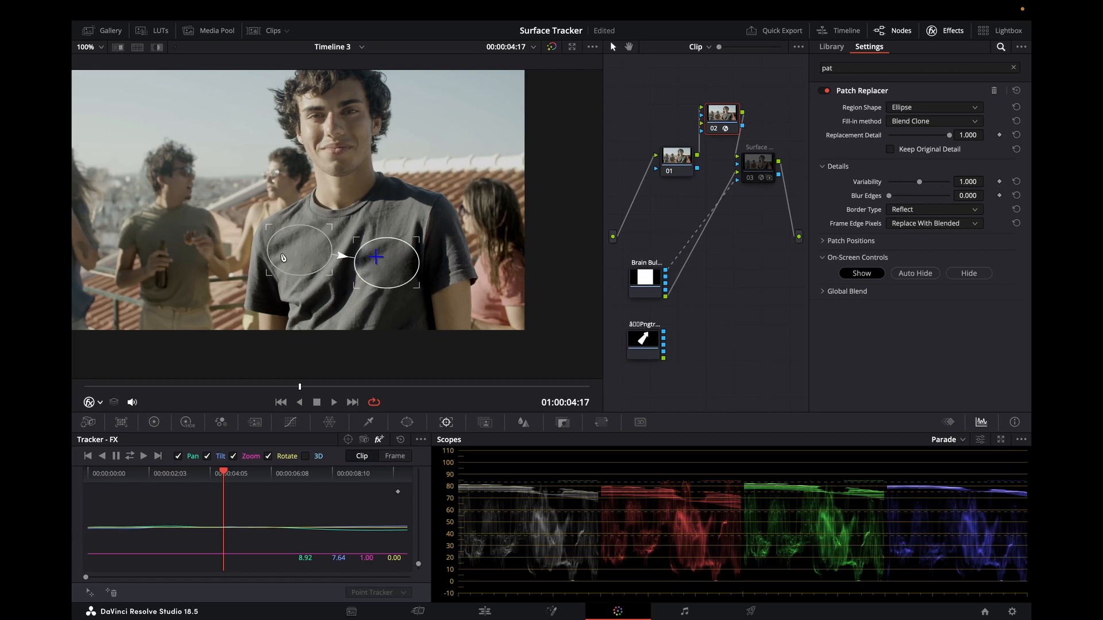
mouse_move(295, 249)
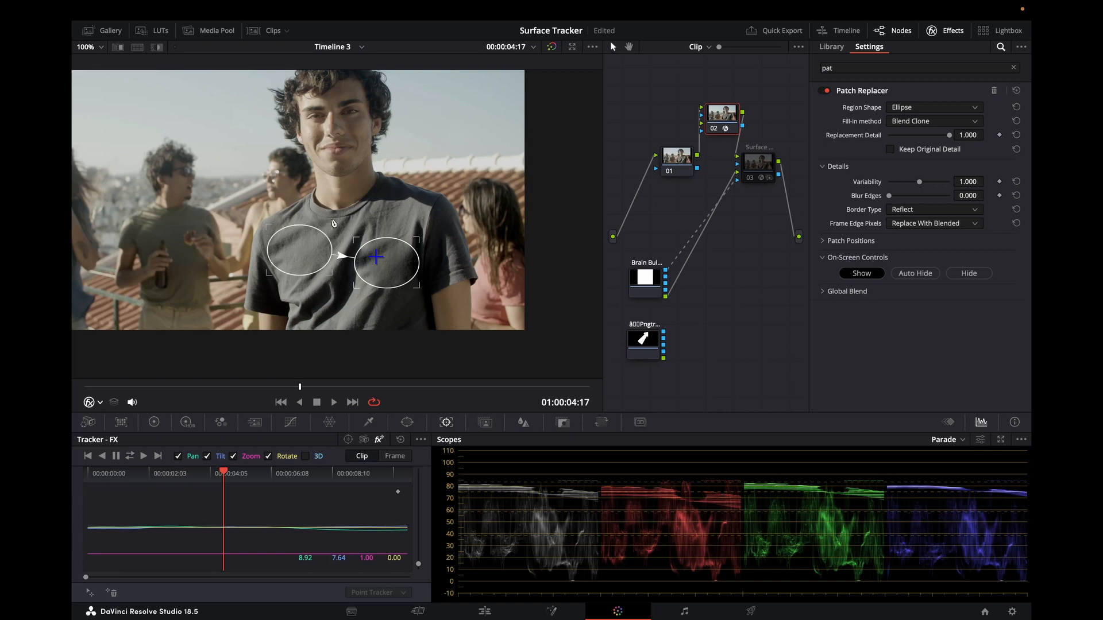
left_click(333, 402)
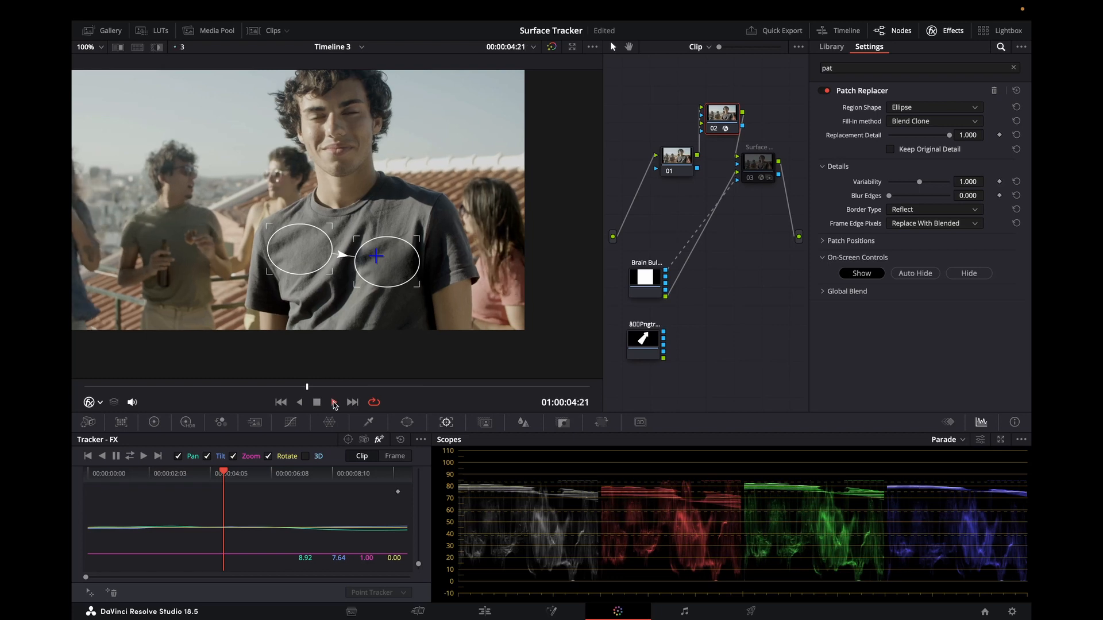
left_click(332, 402)
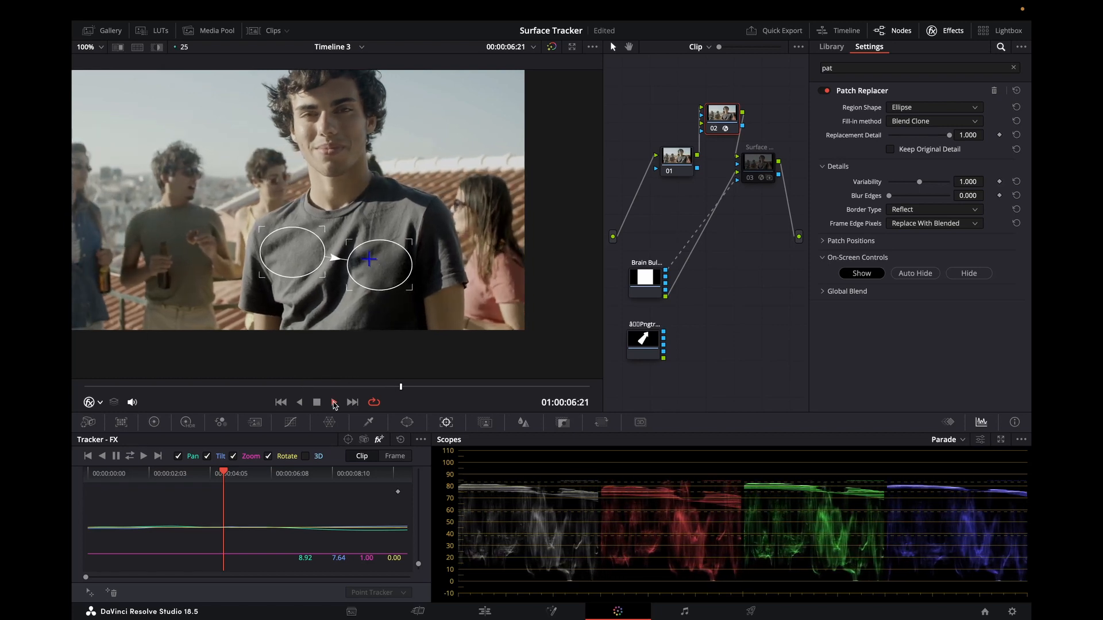
left_click(333, 401)
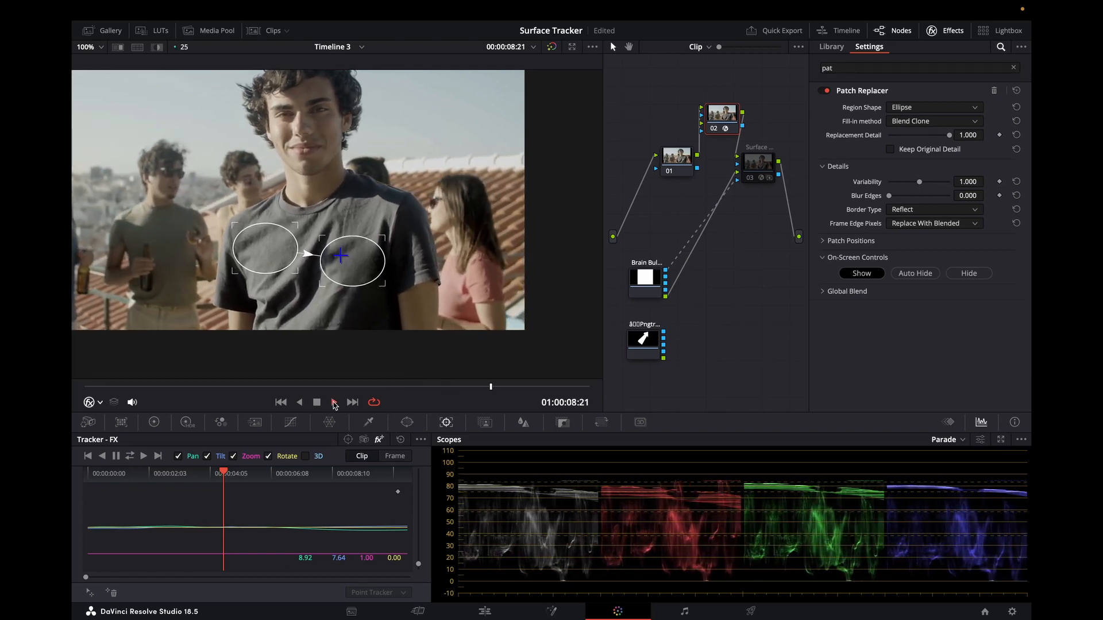
left_click(333, 402)
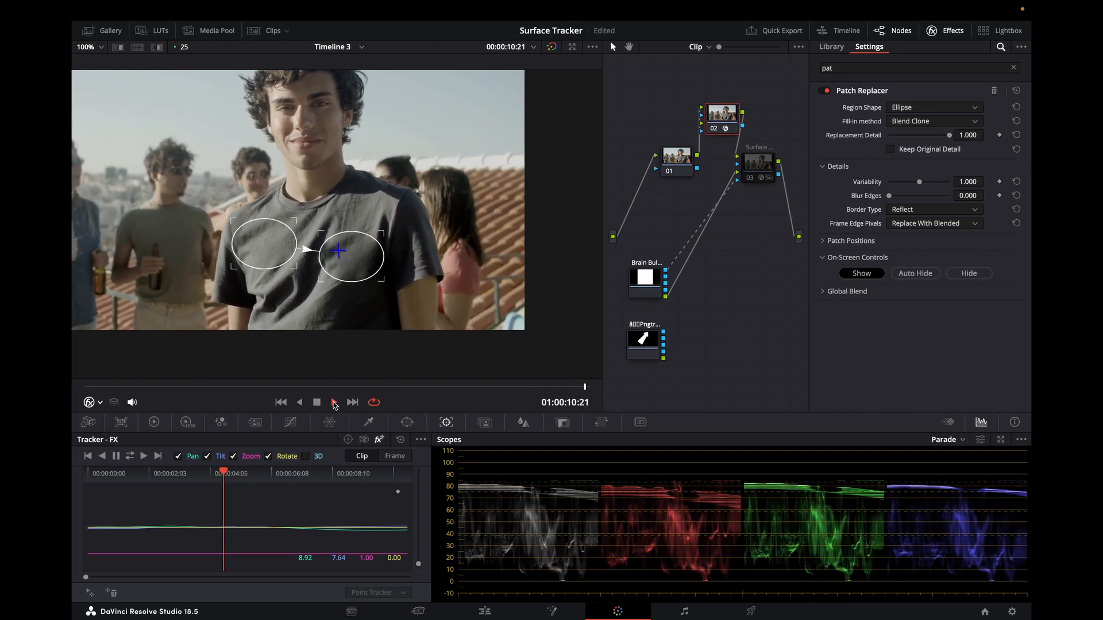
left_click(333, 402)
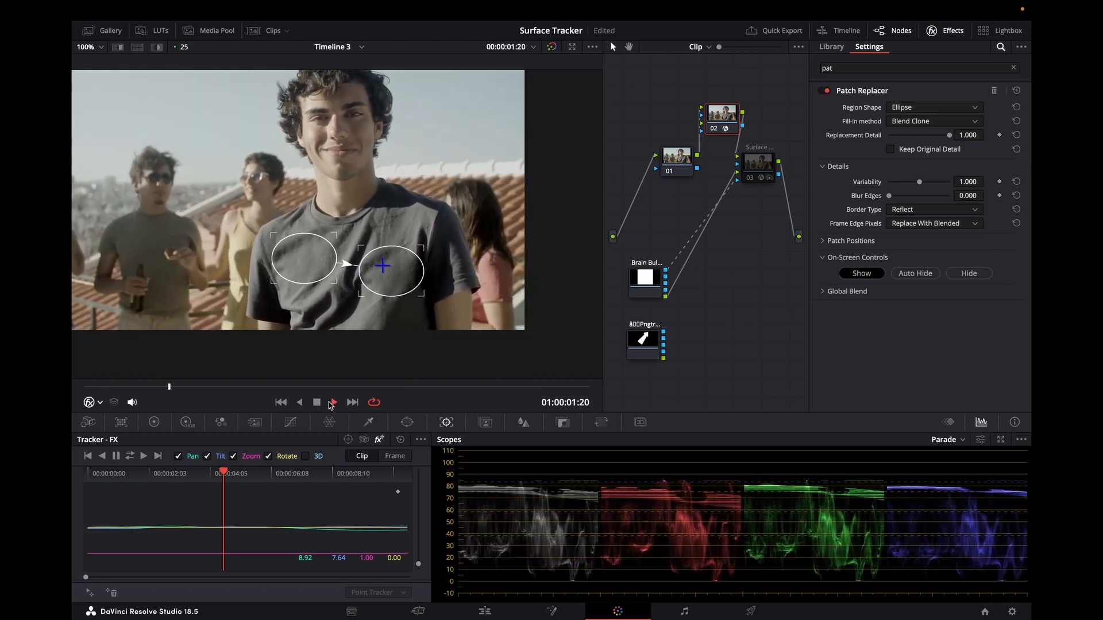
left_click(332, 402)
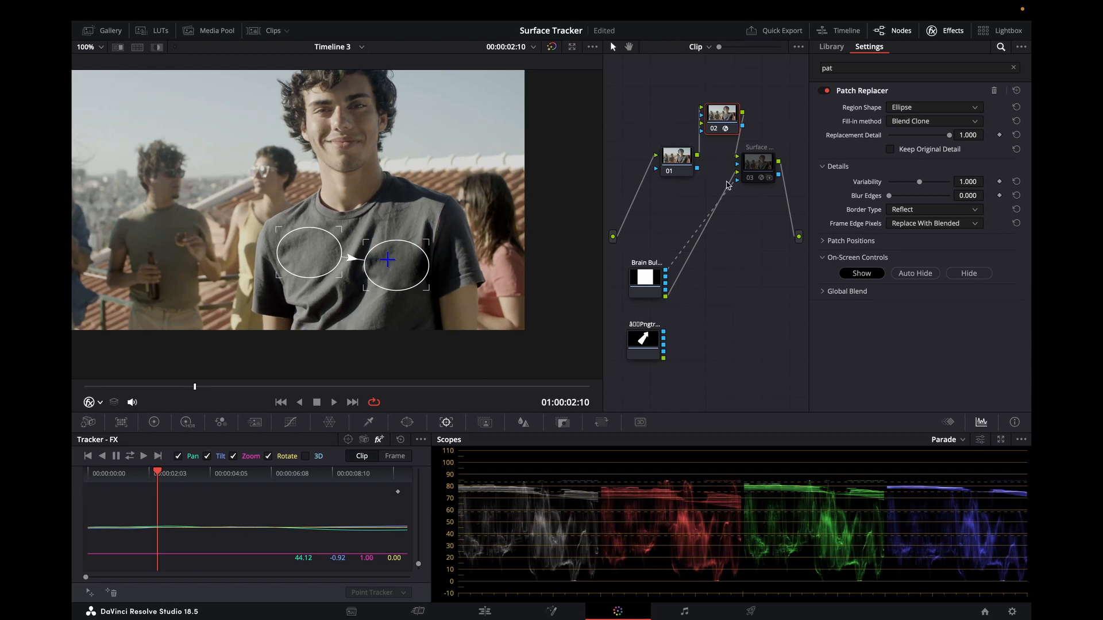
left_click(758, 164)
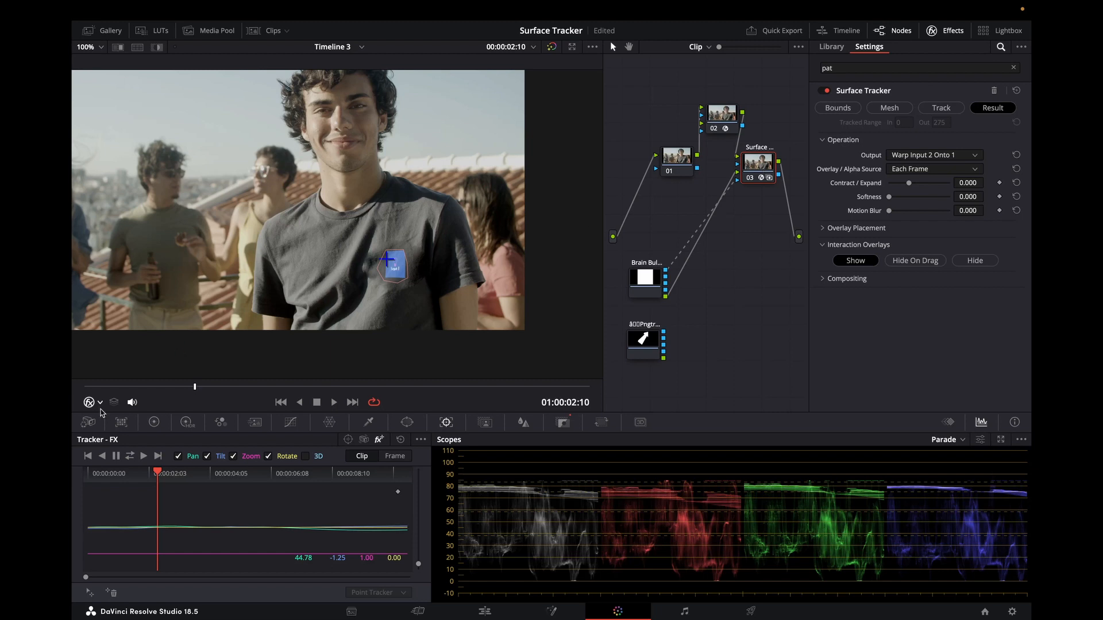
Step: Set the viewer overlay to Off and play the clip to review the tracked logo
left_click(90, 401)
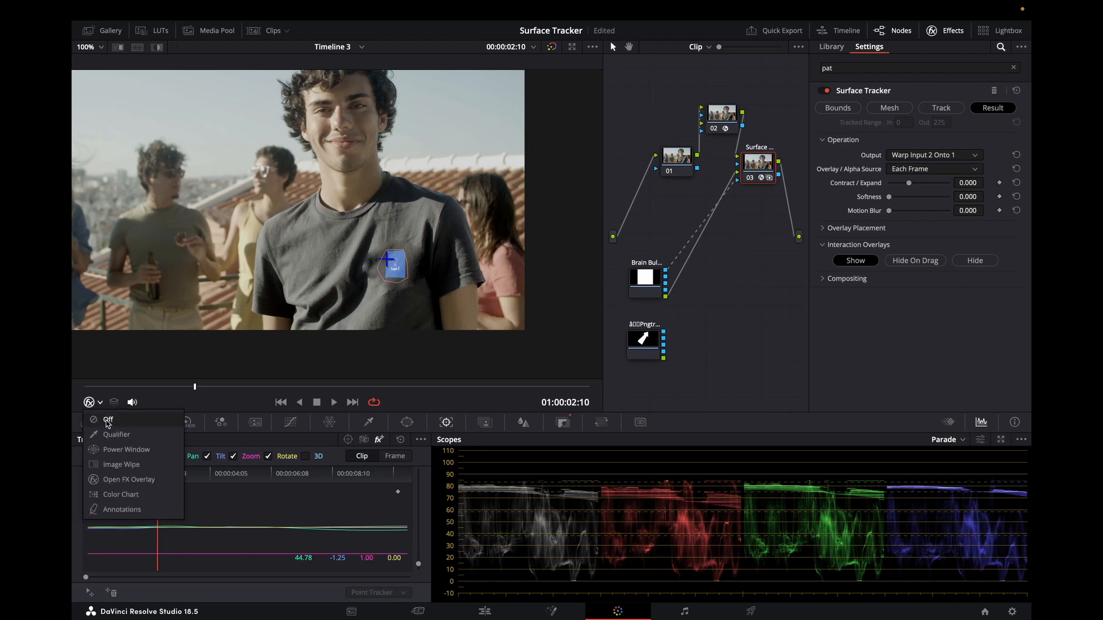
left_click(107, 420)
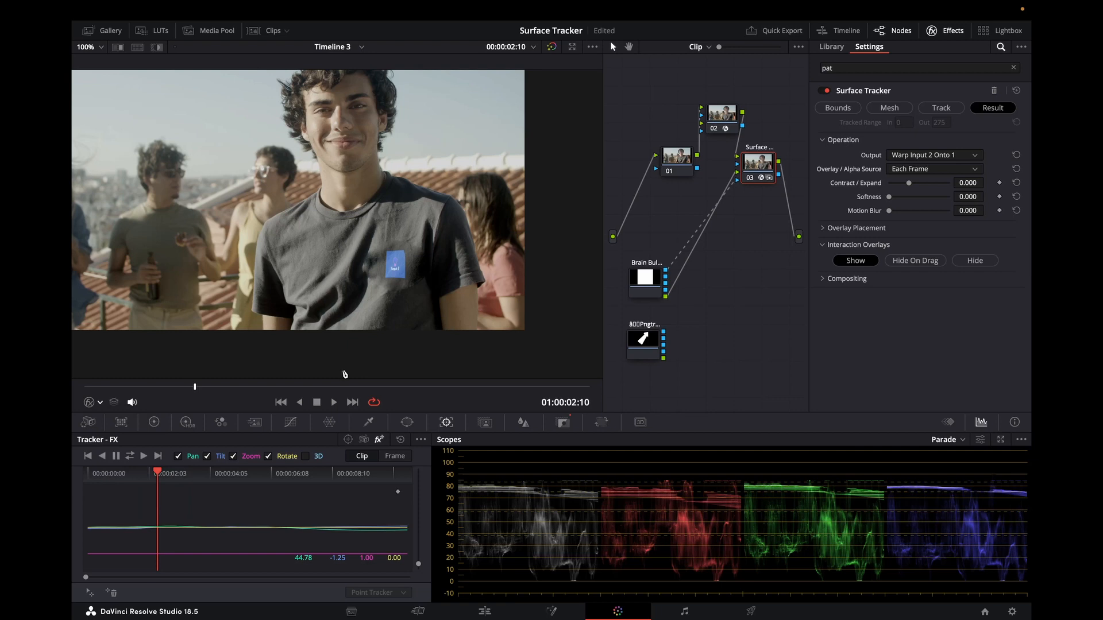
left_click(332, 402)
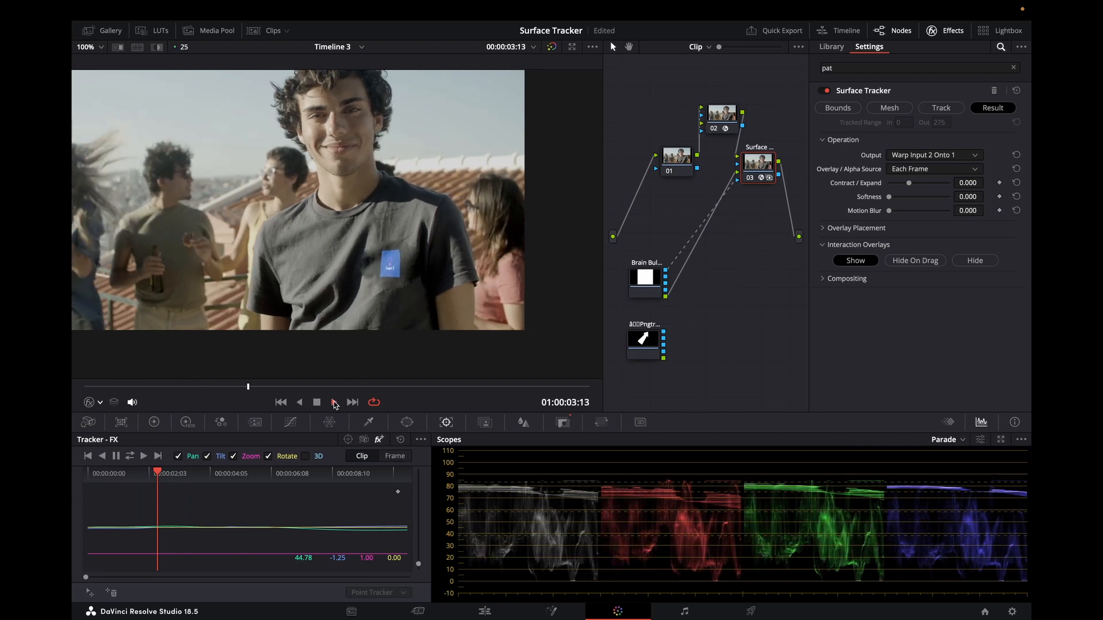
left_click(333, 401)
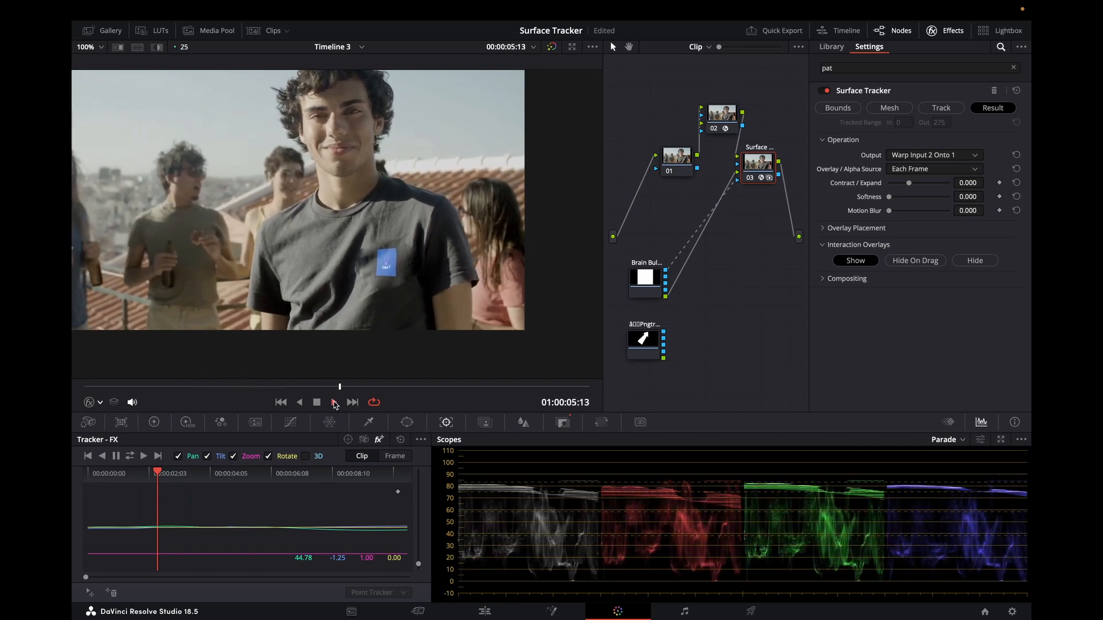
left_click(333, 401)
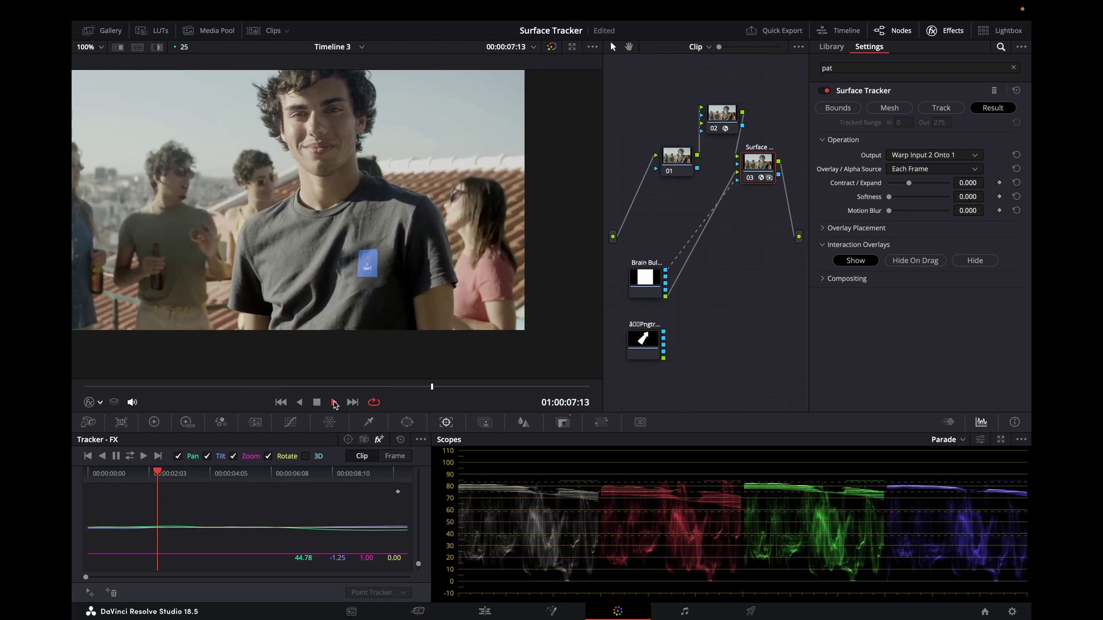
left_click(333, 402)
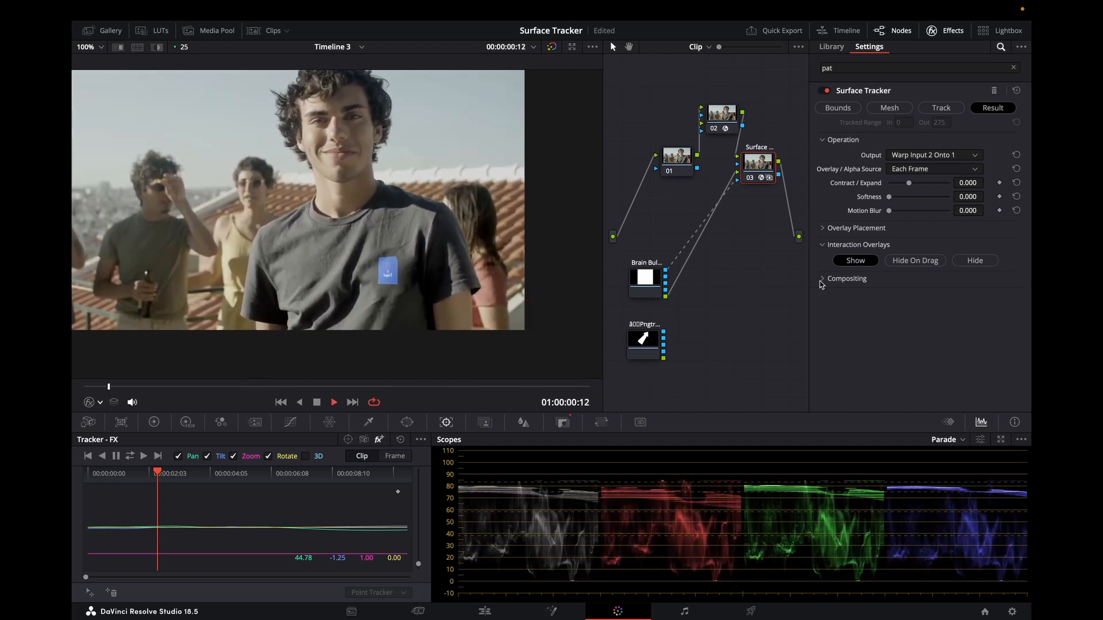
Step: Feed the red arrow graphic into the Surface Tracker, blended in Screen at 0.771 opacity
left_click(824, 278)
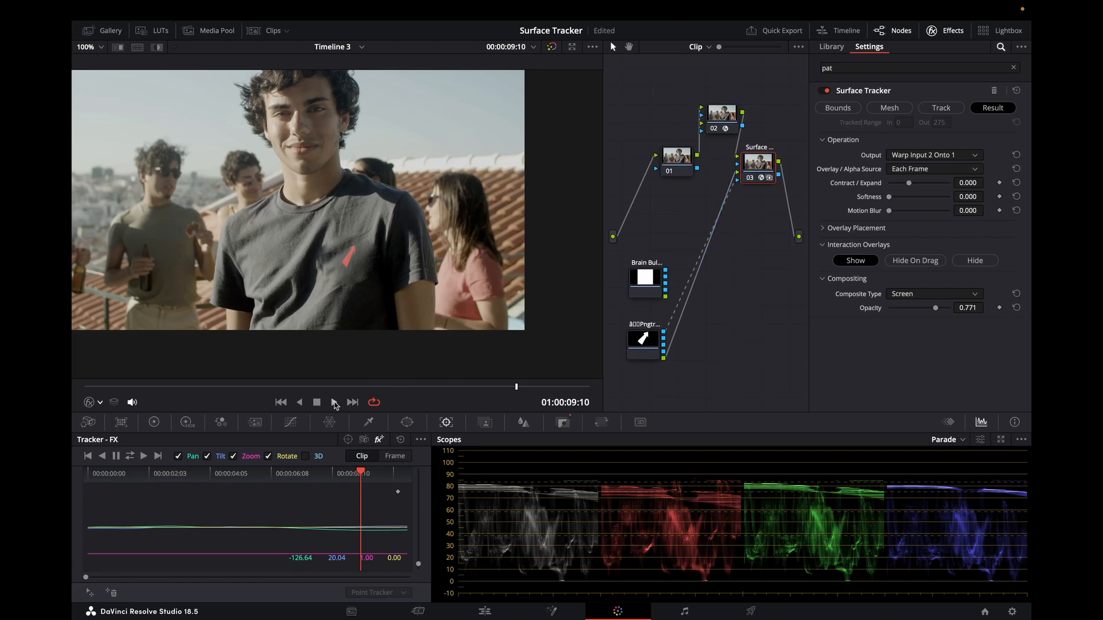
left_click(279, 402)
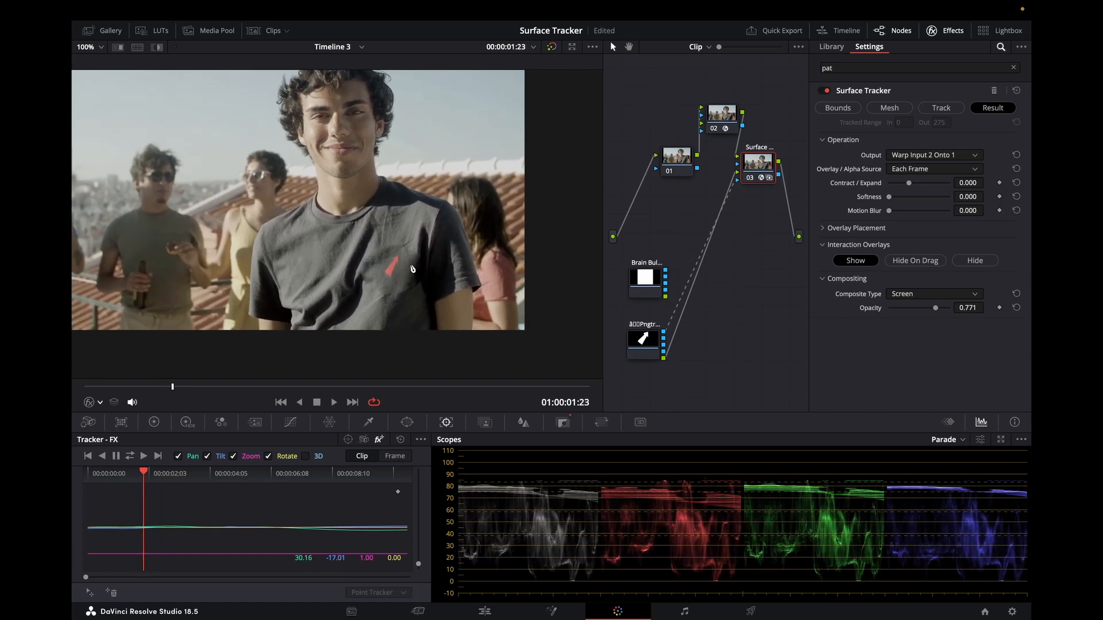
mouse_move(391, 254)
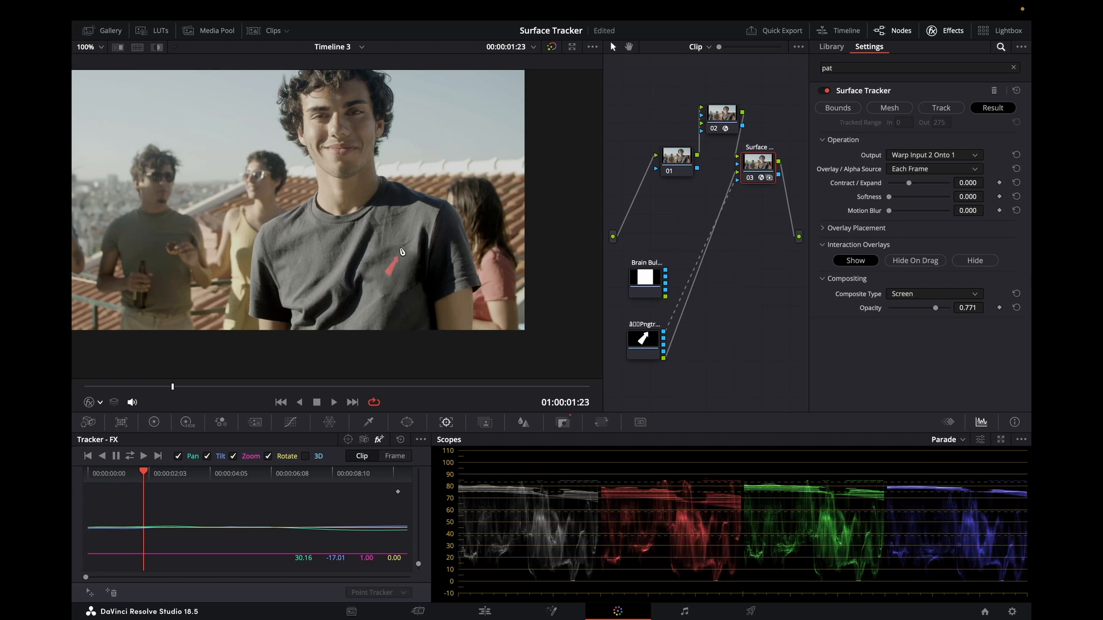
mouse_move(421, 255)
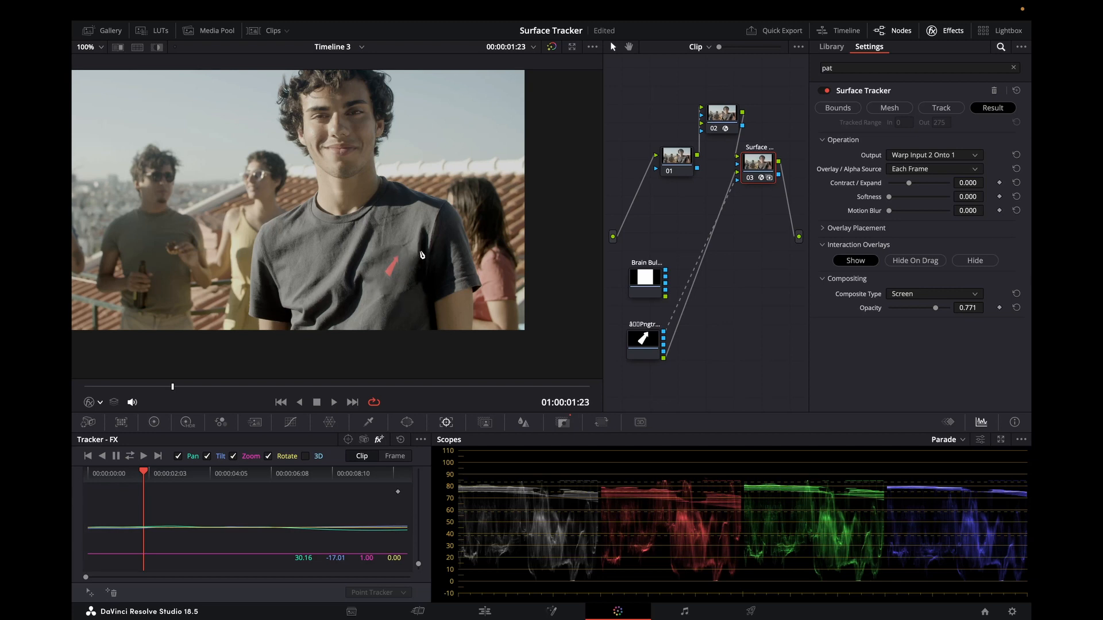
mouse_move(396, 250)
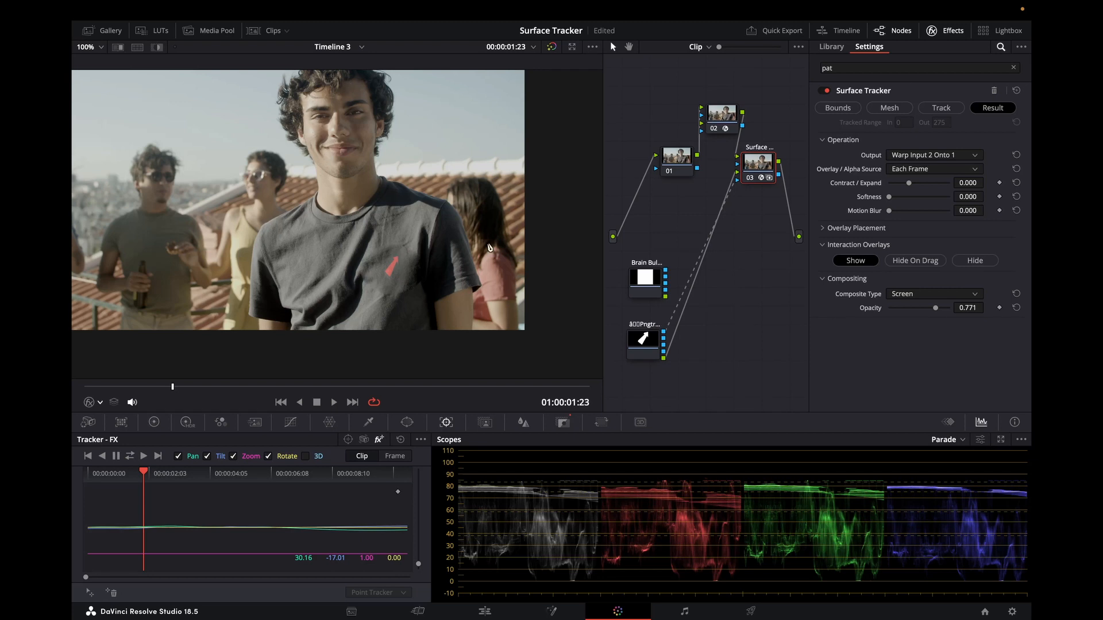
mouse_move(722, 116)
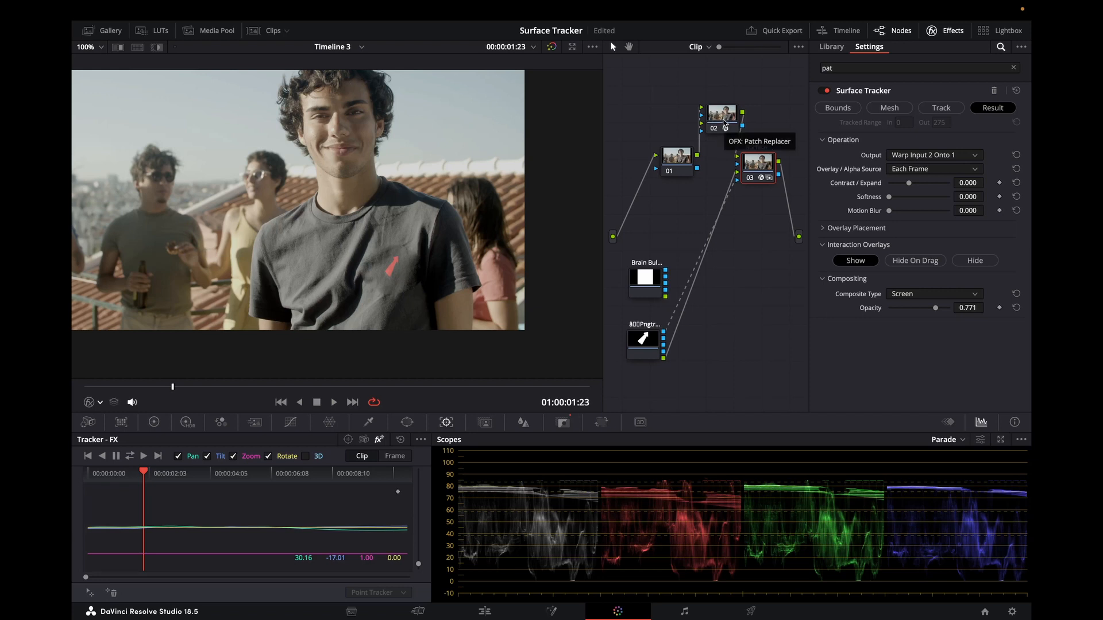
Step: Select the Patch Replacer node and raise its Variability to 1.321
left_click(721, 114)
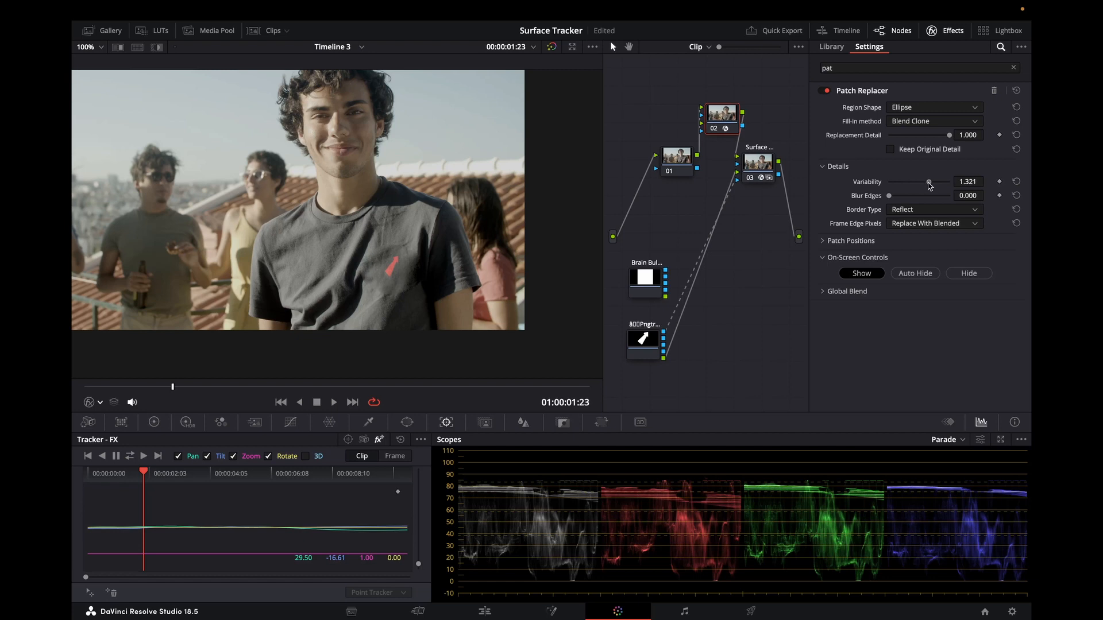
mouse_move(906, 199)
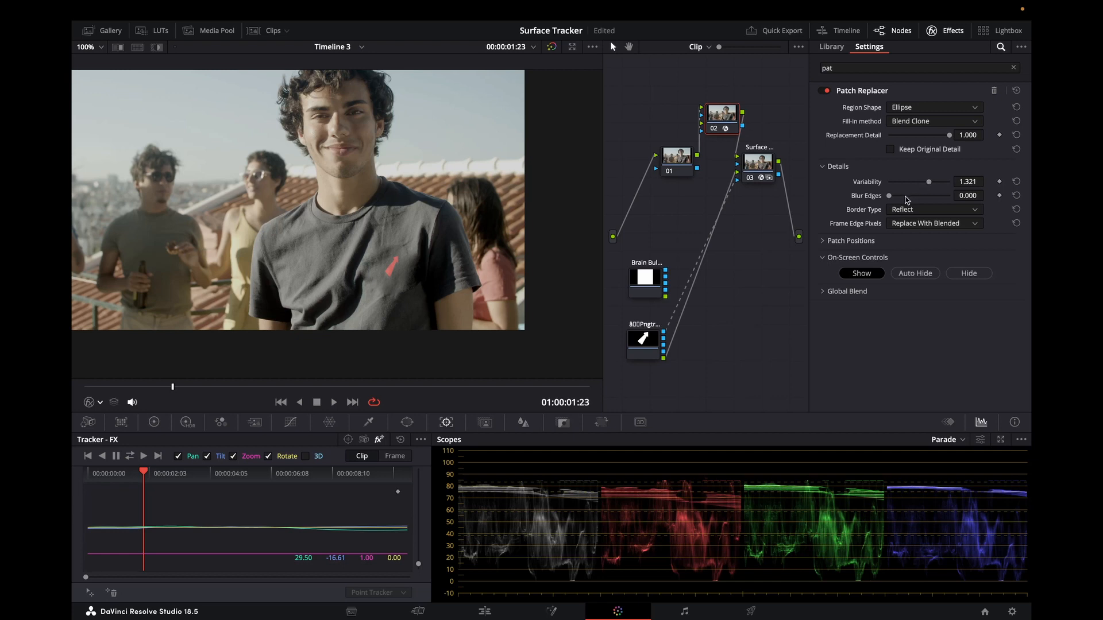